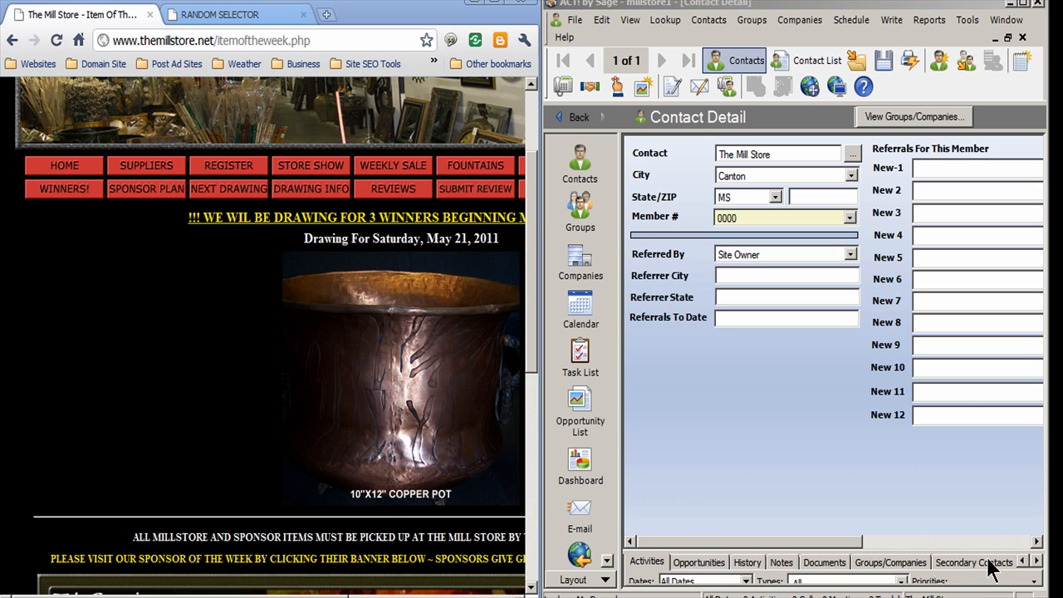
pyautogui.moveTo(391, 486)
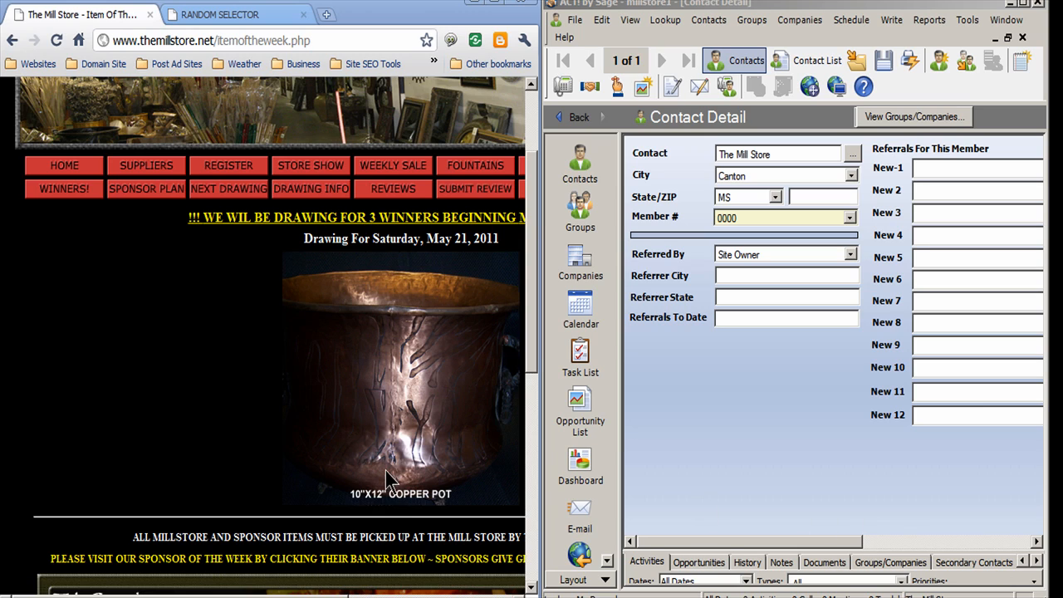
pyautogui.moveTo(257, 324)
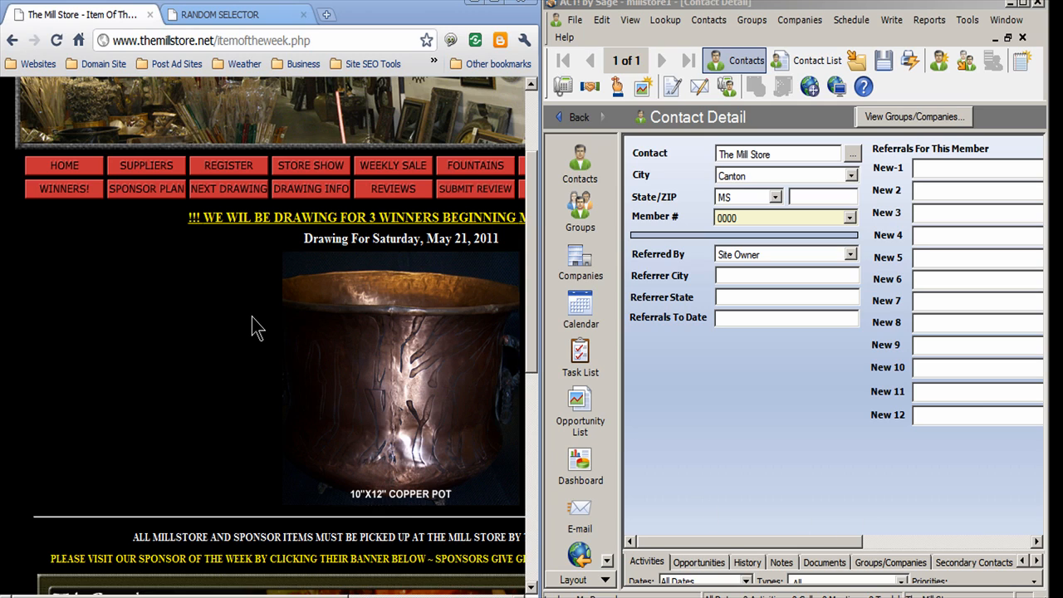
pyautogui.moveTo(412, 329)
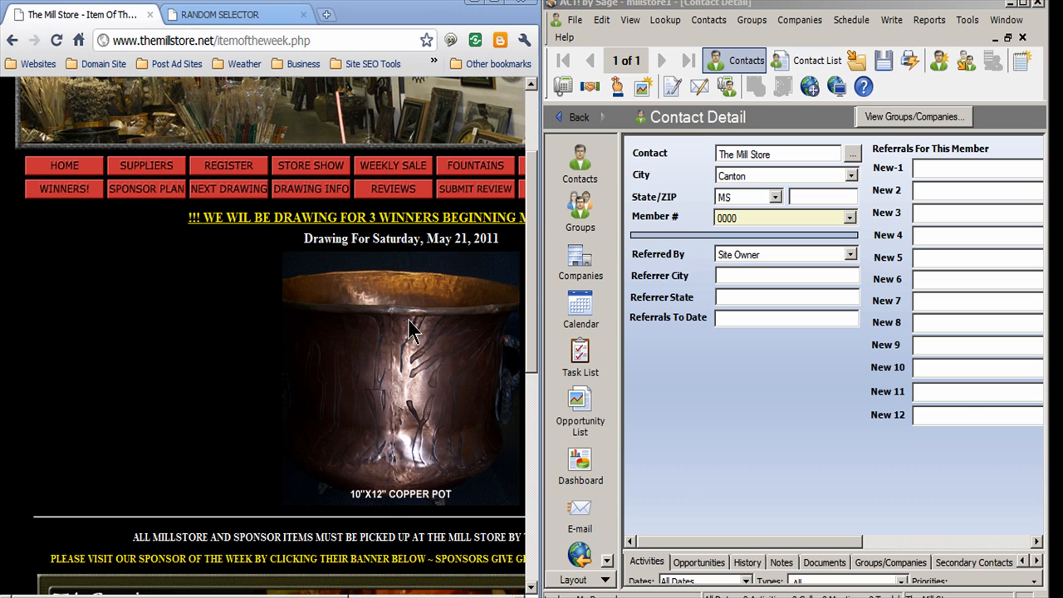
pyautogui.moveTo(497, 314)
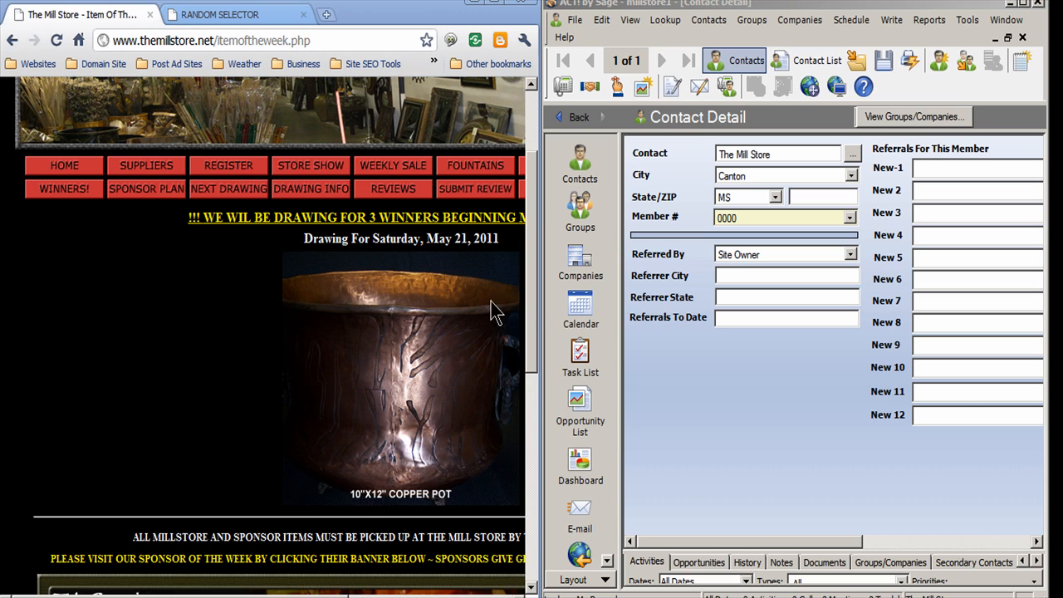
pyautogui.moveTo(533, 308)
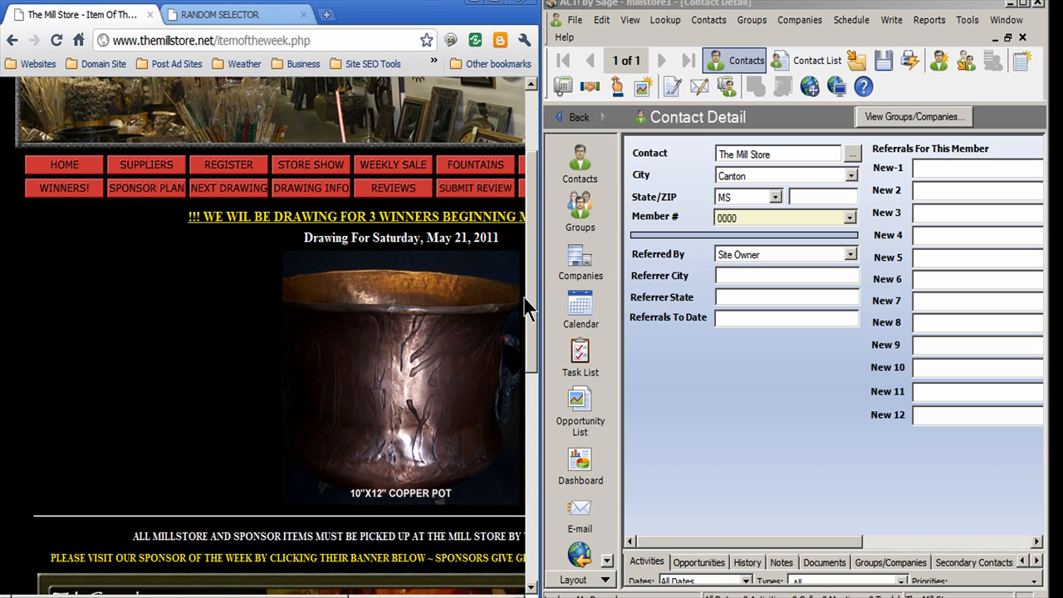
# Run the random integer generator for range 1001-1300, producing member number 1272
pyautogui.scroll(-3)
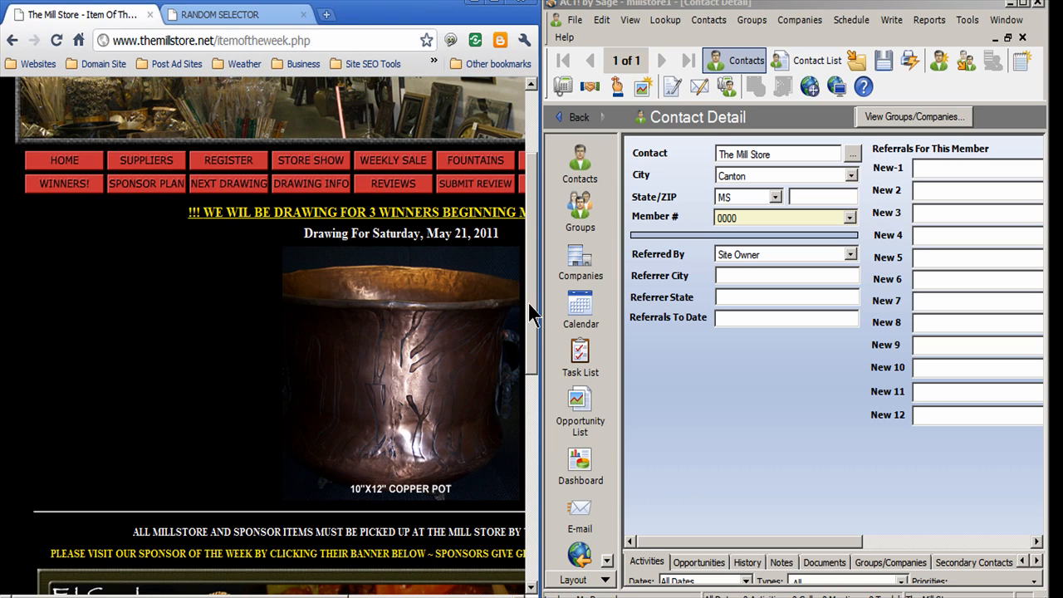
pyautogui.scroll(-3)
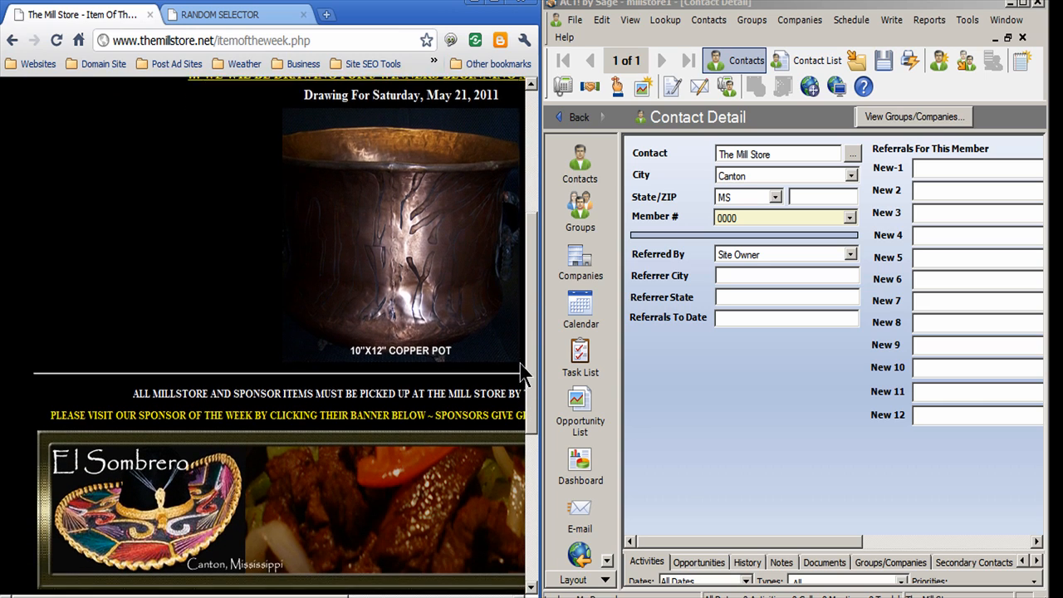
pyautogui.scroll(-3)
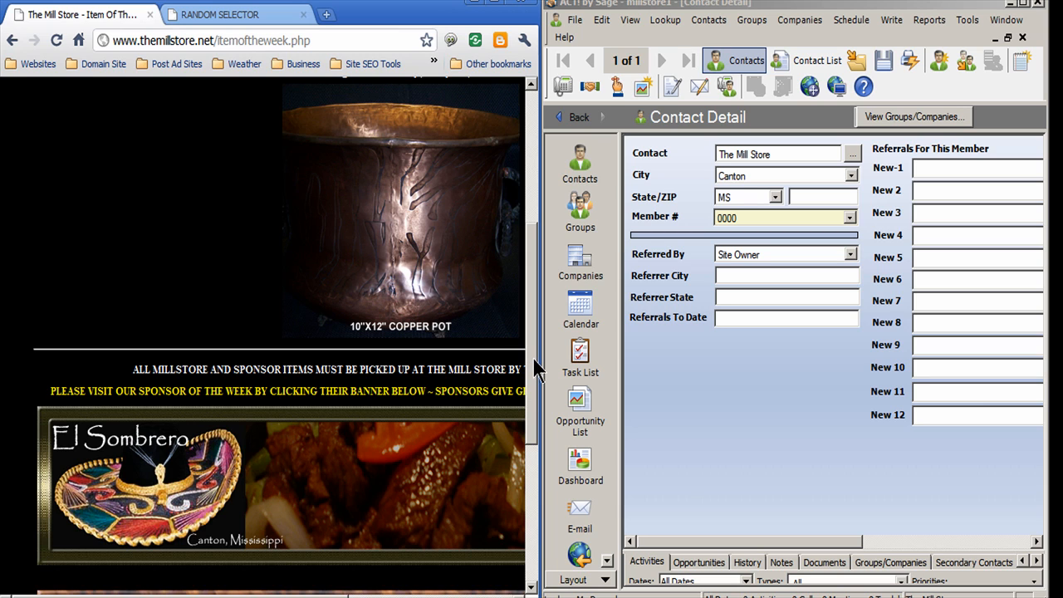
pyautogui.scroll(-3)
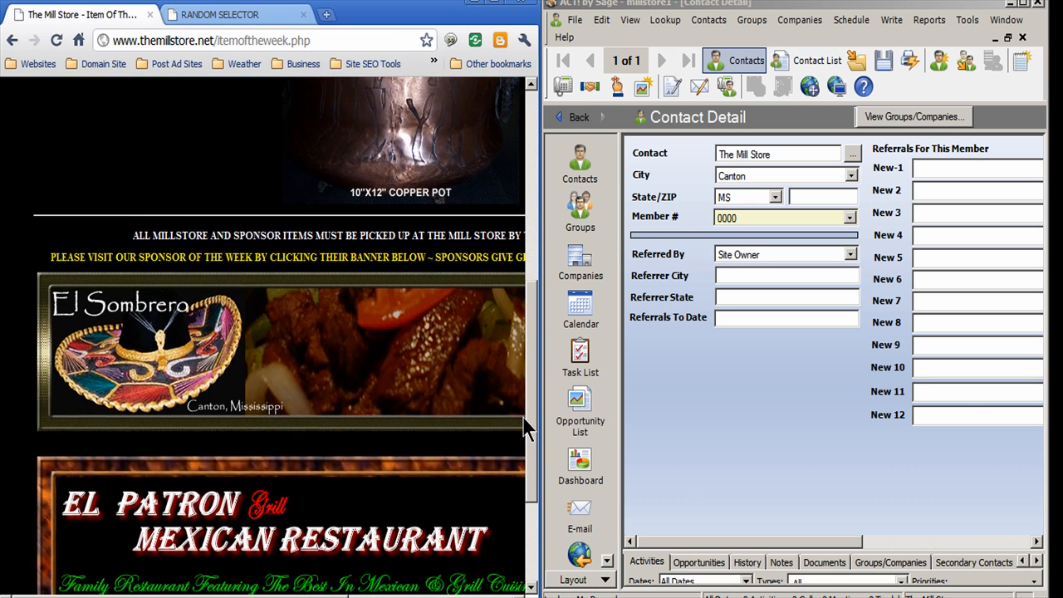
pyautogui.scroll(-3)
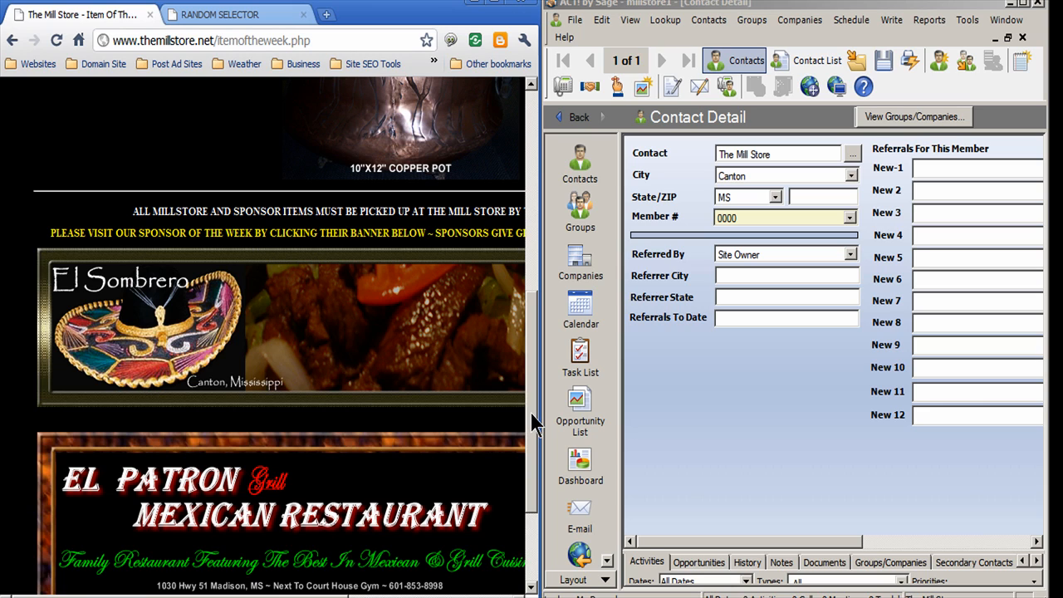
pyautogui.scroll(-3)
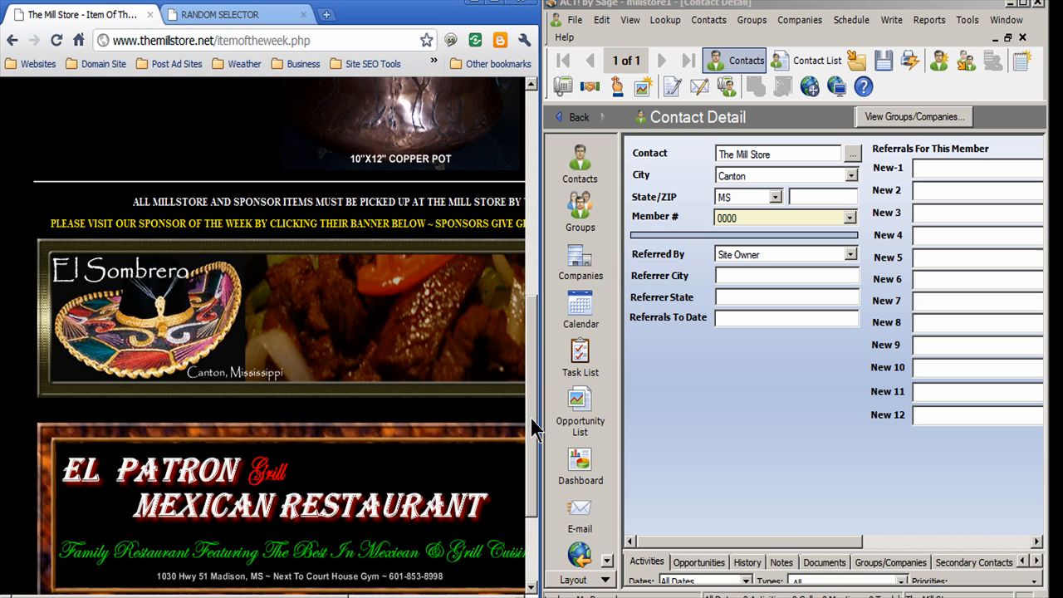
pyautogui.scroll(3)
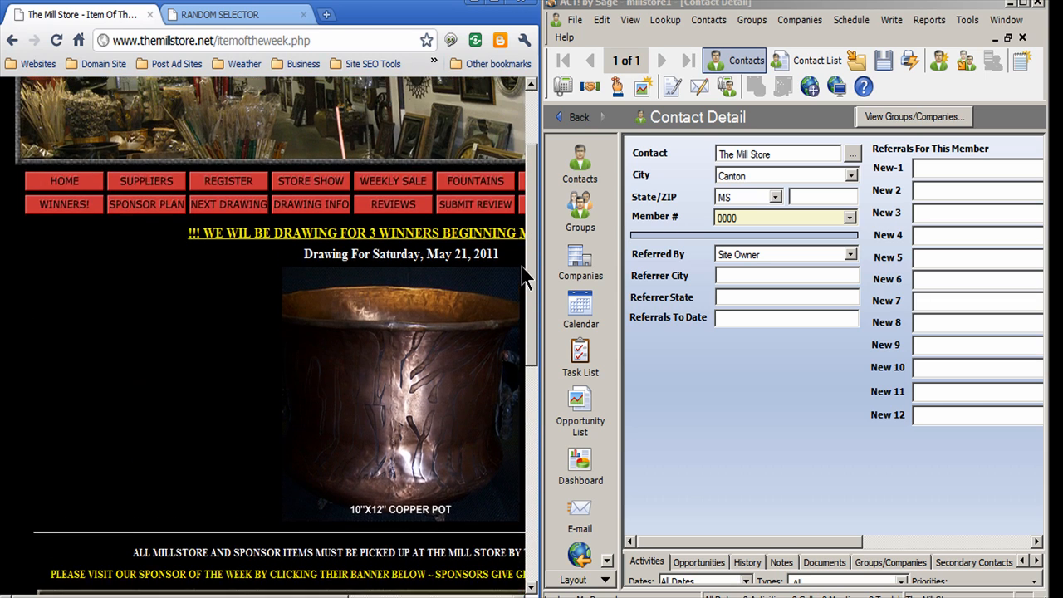
pyautogui.scroll(3)
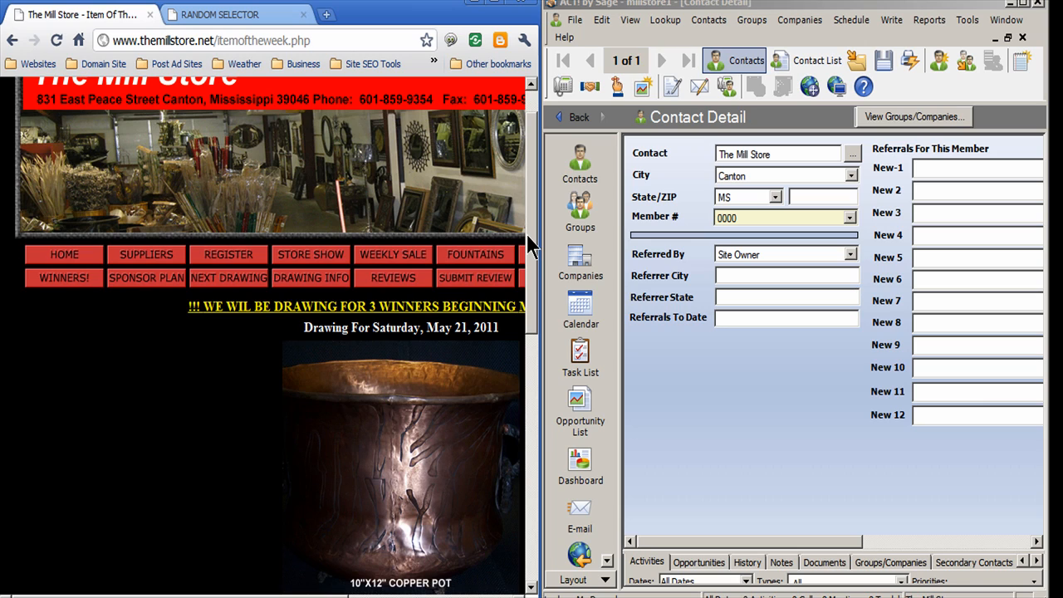
pyautogui.moveTo(231, 158)
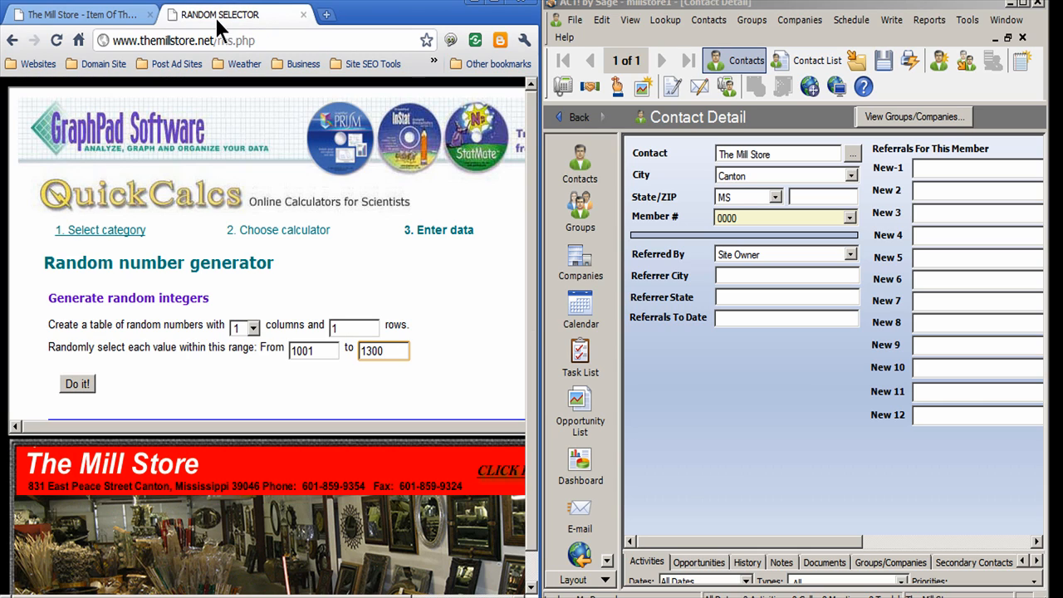
pyautogui.moveTo(153, 286)
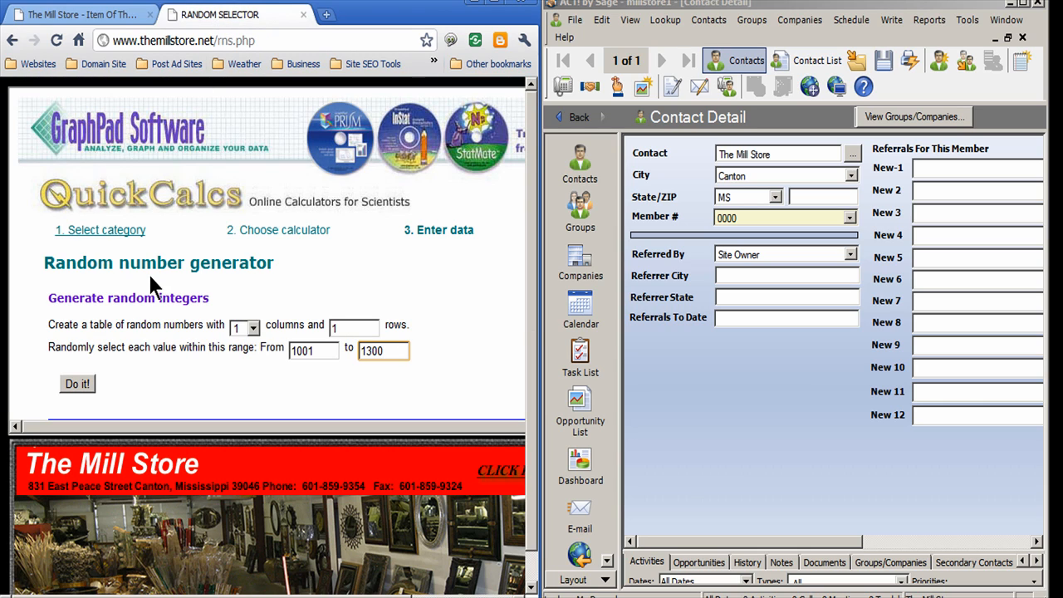
pyautogui.moveTo(257, 352)
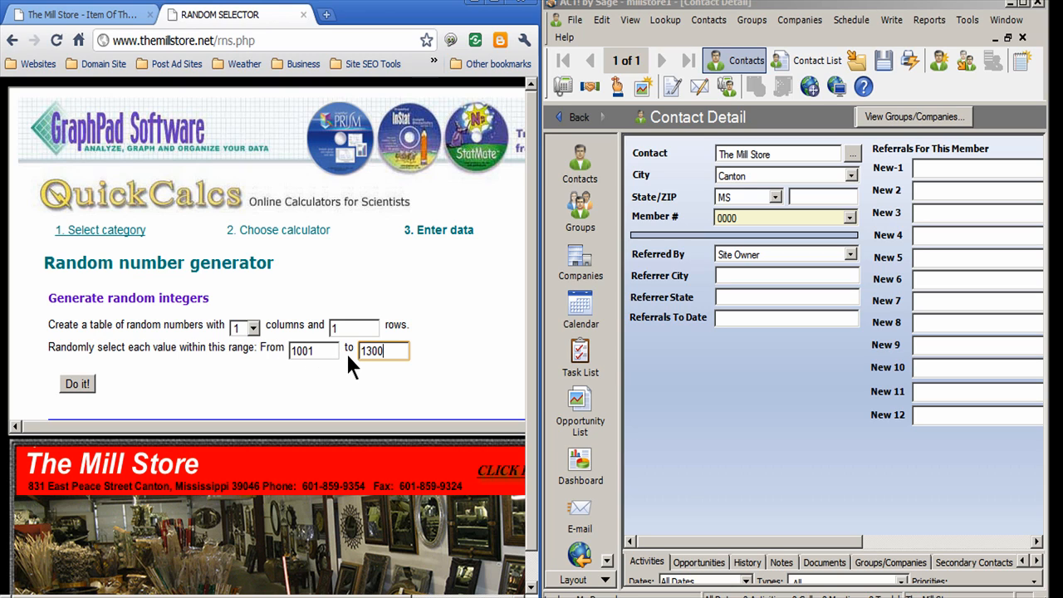
pyautogui.moveTo(307, 382)
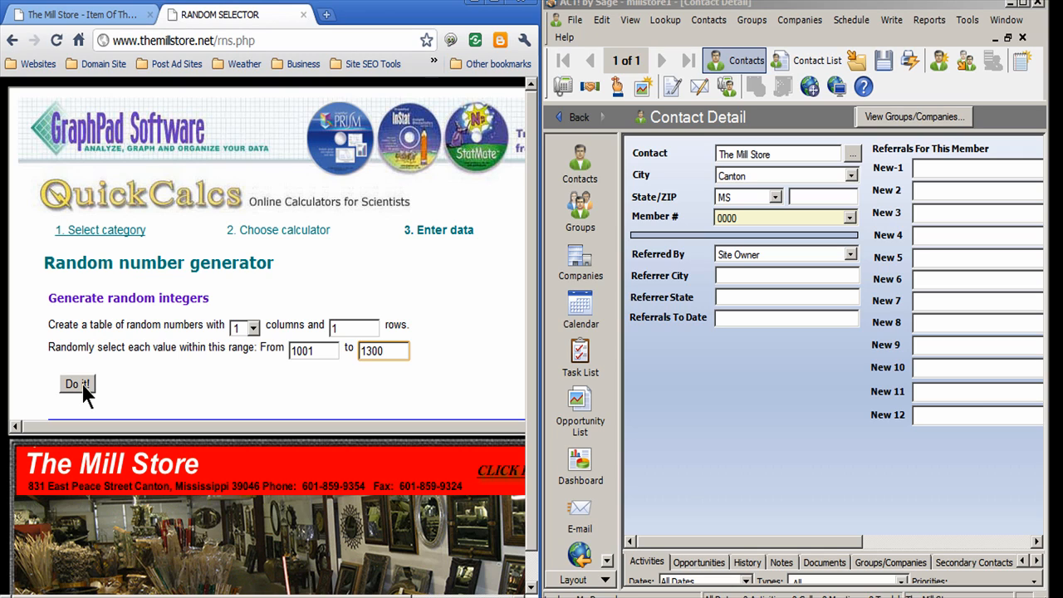
pyautogui.click(77, 383)
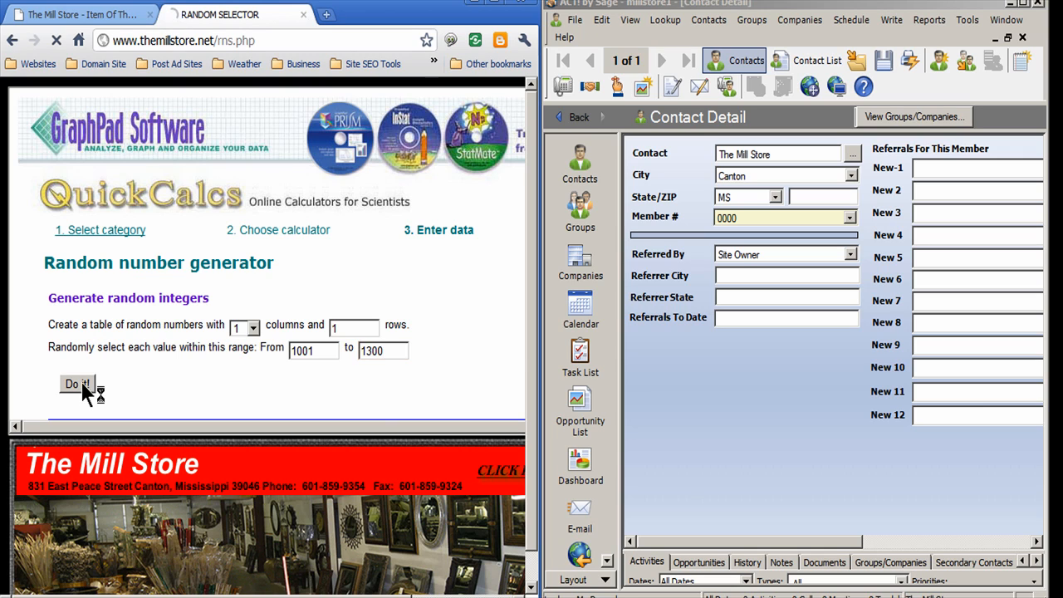
pyautogui.click(76, 383)
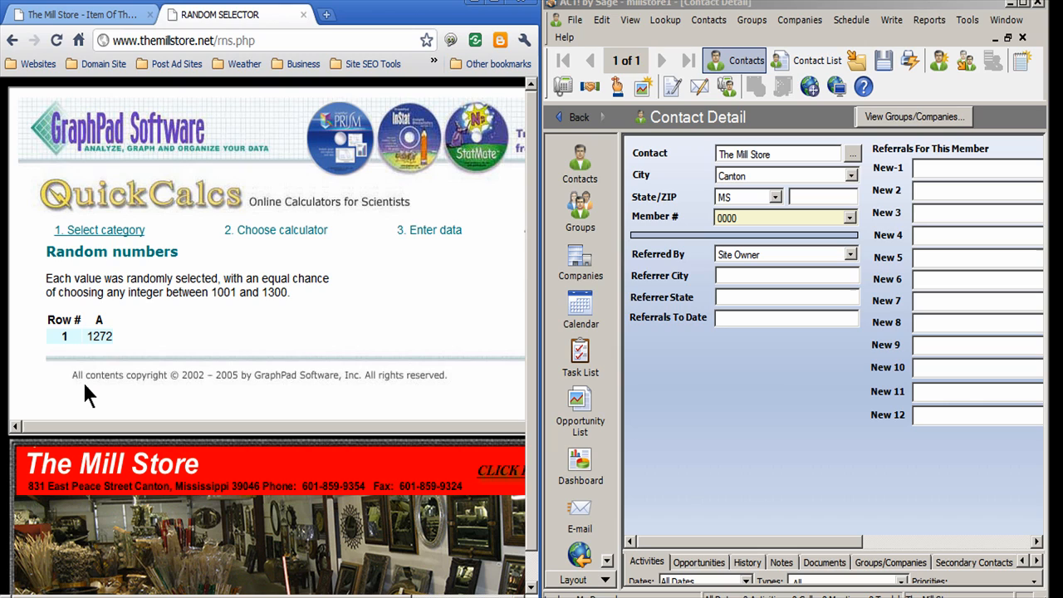
pyautogui.moveTo(532, 382)
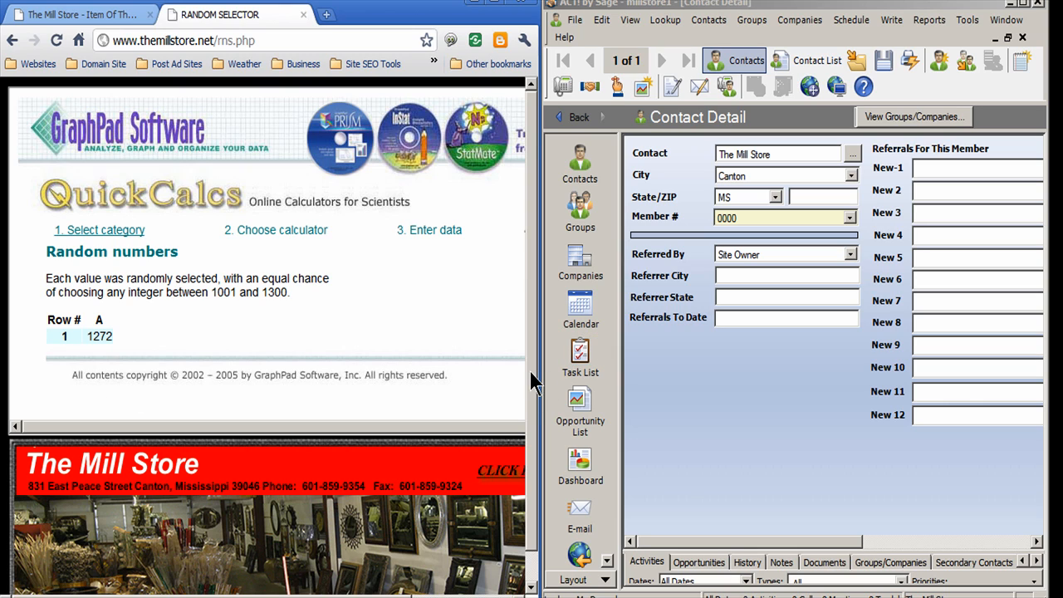
pyautogui.moveTo(718, 166)
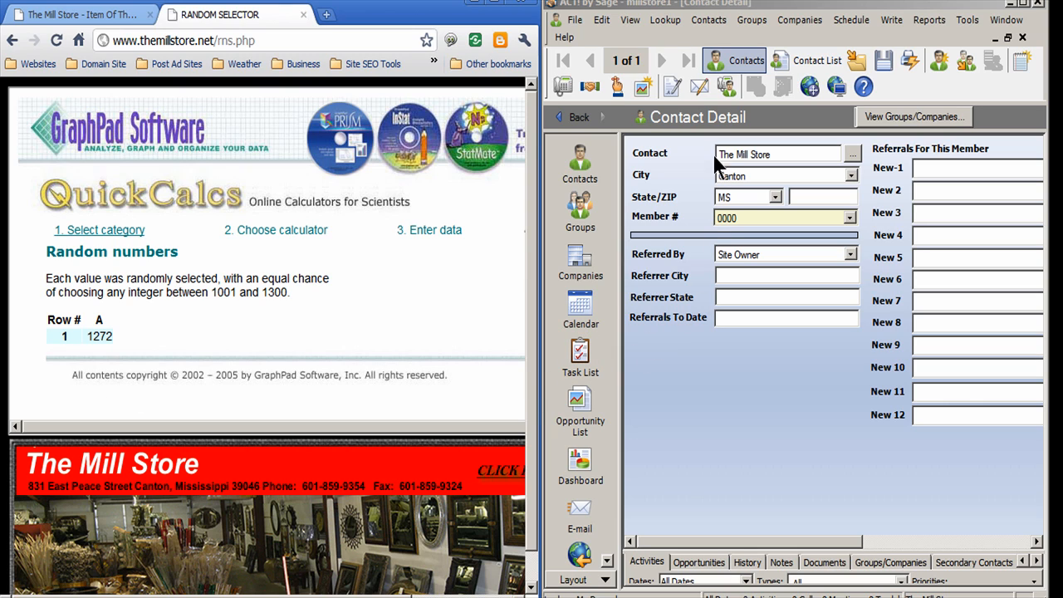
pyautogui.click(665, 20)
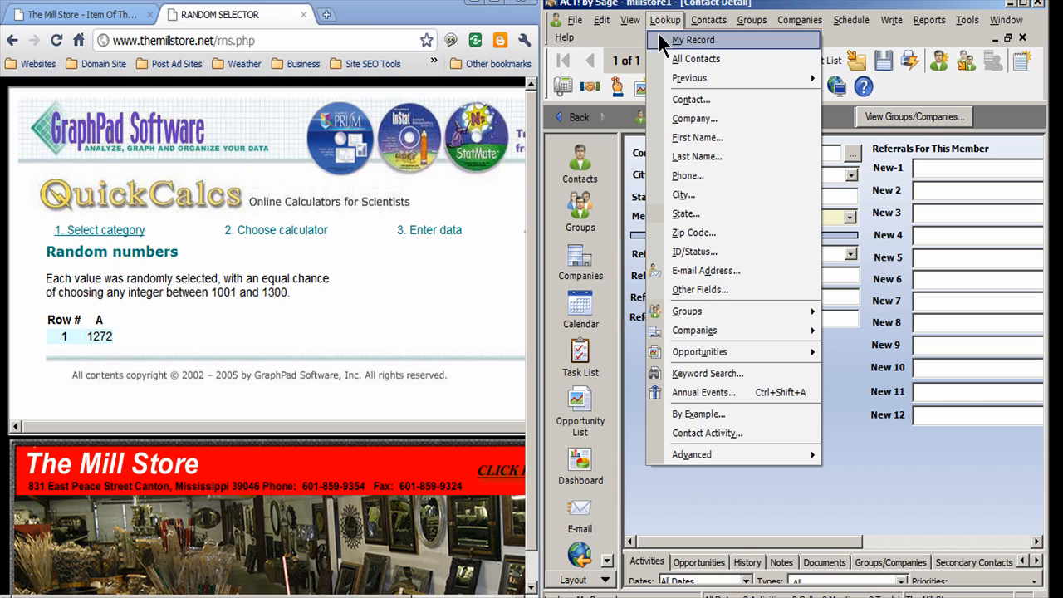
pyautogui.moveTo(695, 252)
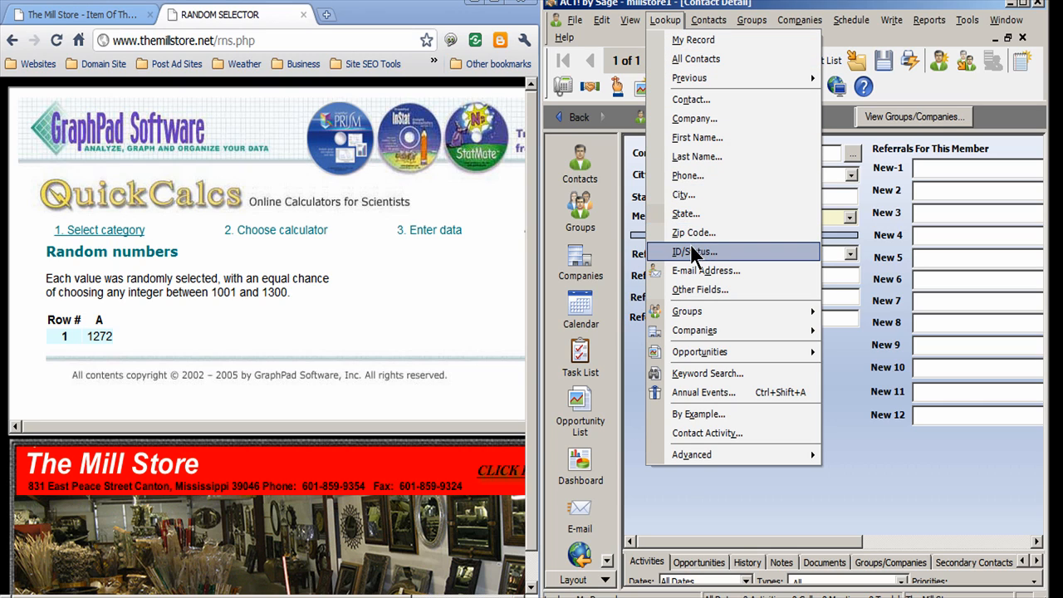
pyautogui.click(694, 253)
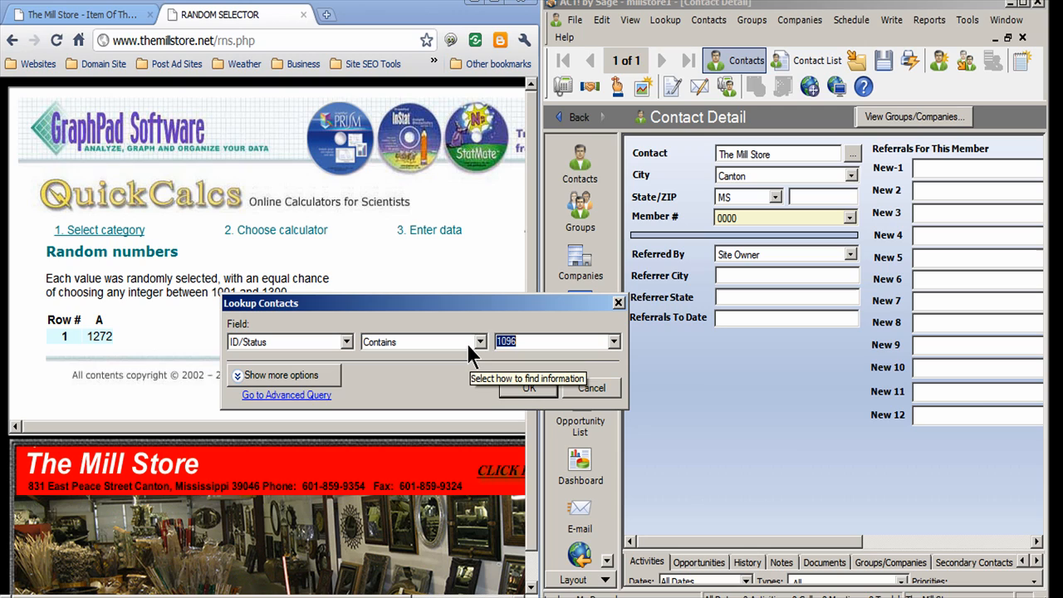
pyautogui.write('12')
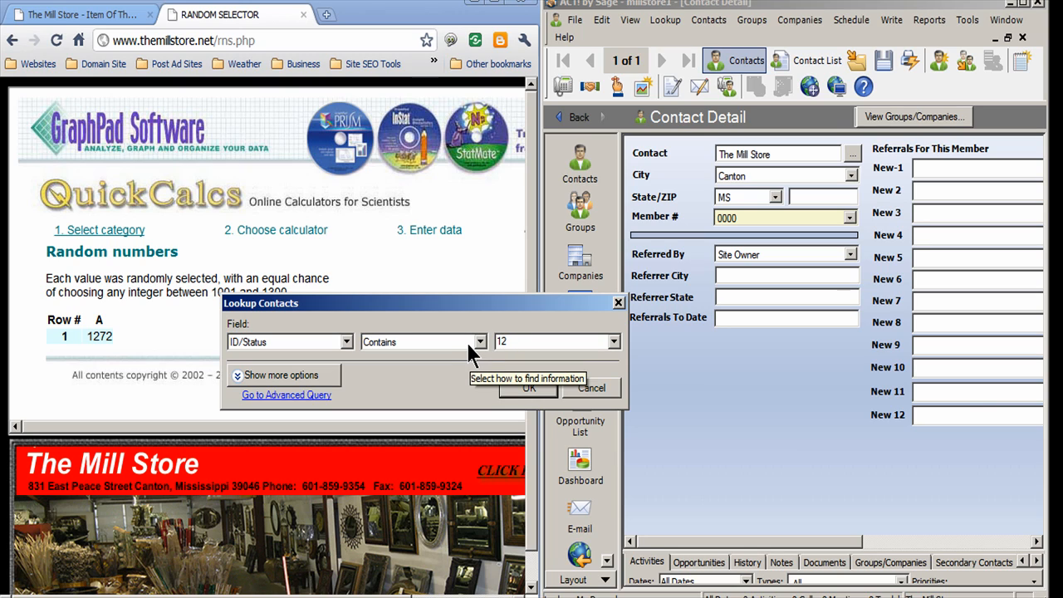
pyautogui.write('7')
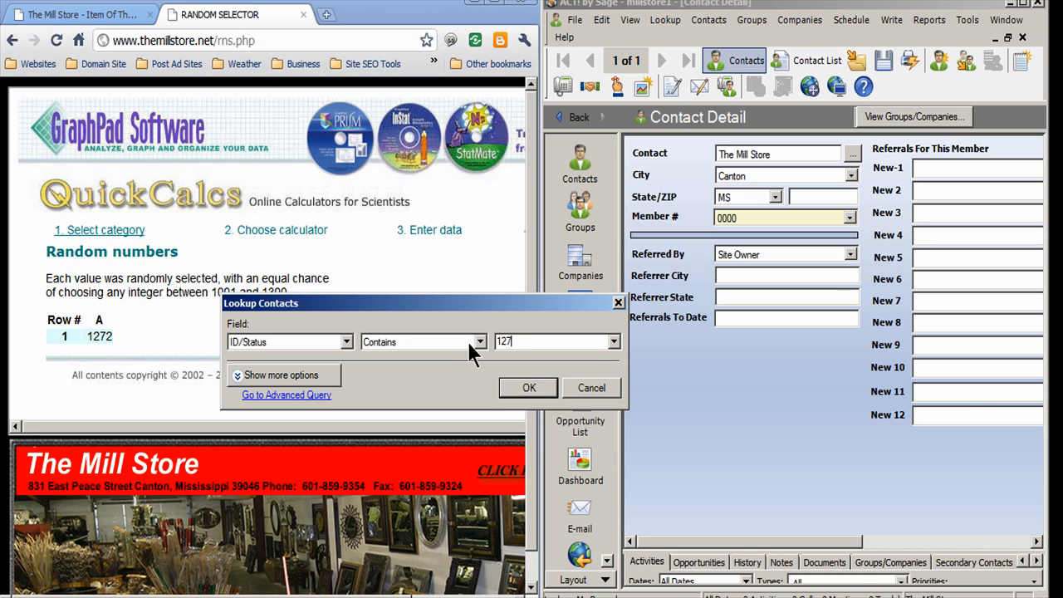
pyautogui.write('2')
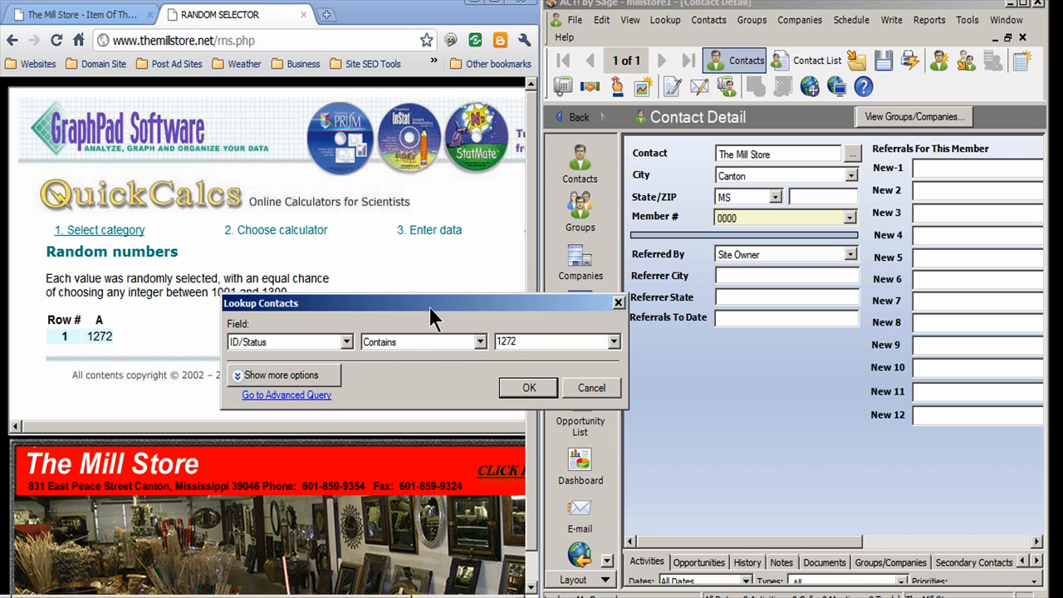
# Move the lookup box aside and run the lookup, bringing up the Jackson contact record
pyautogui.moveTo(432, 302); pyautogui.dragTo(781, 354)
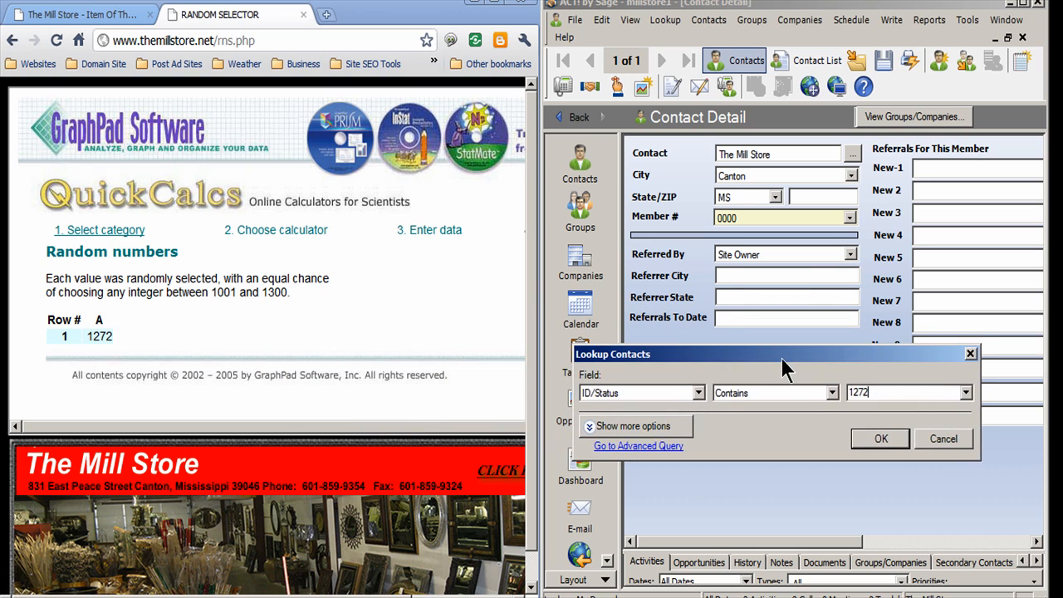
pyautogui.moveTo(781, 354); pyautogui.dragTo(778, 335)
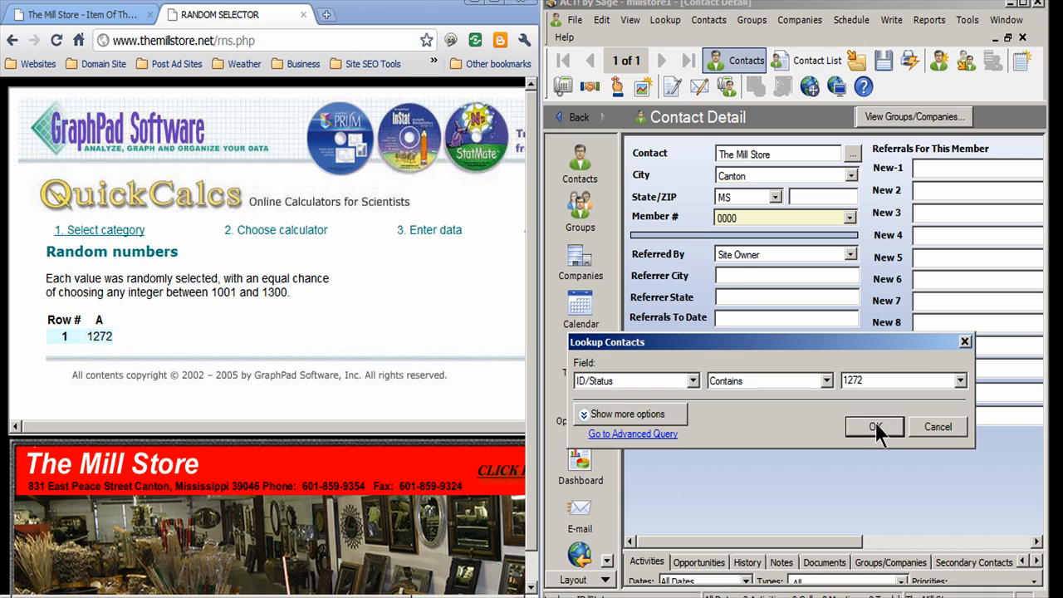
pyautogui.click(874, 425)
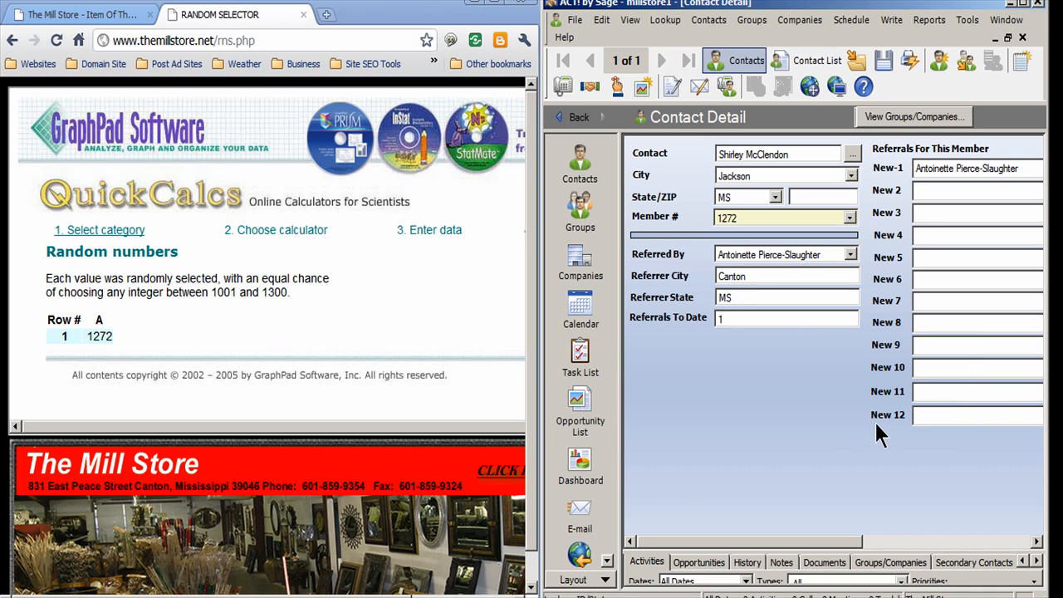
pyautogui.click(778, 153)
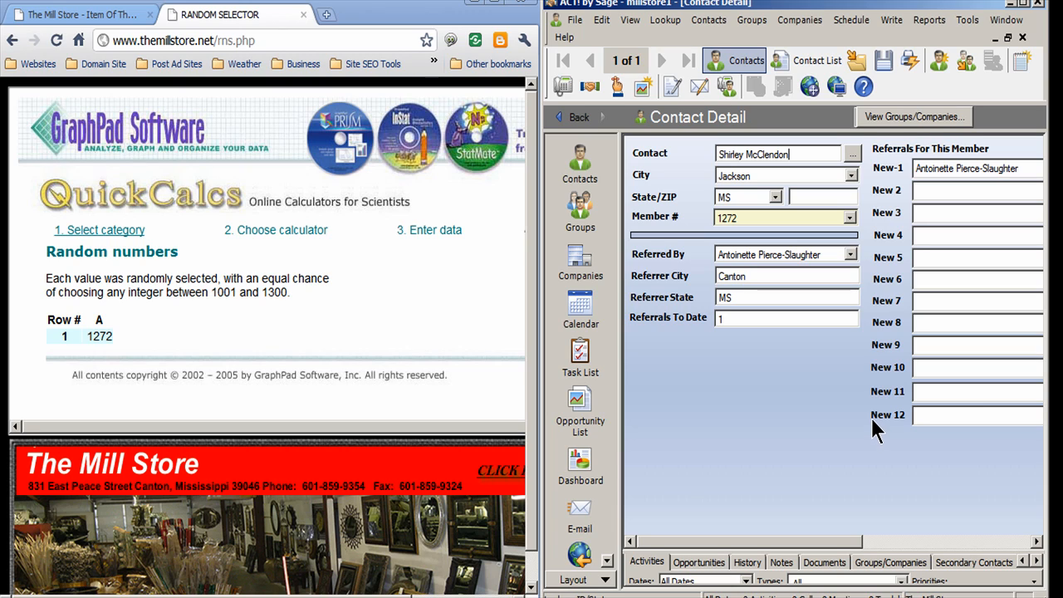
pyautogui.moveTo(839, 429)
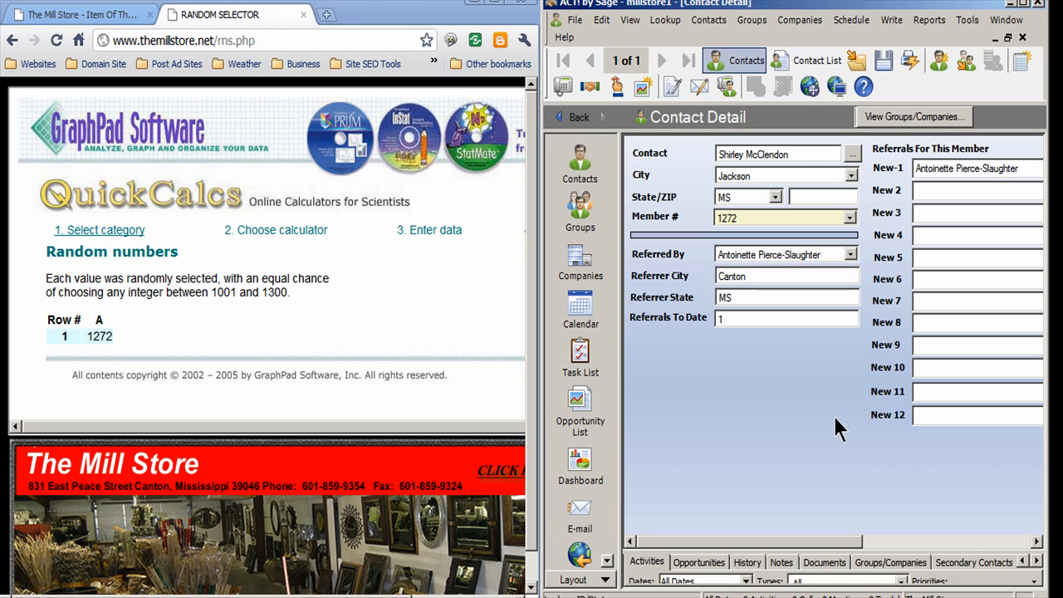
pyautogui.moveTo(716, 395)
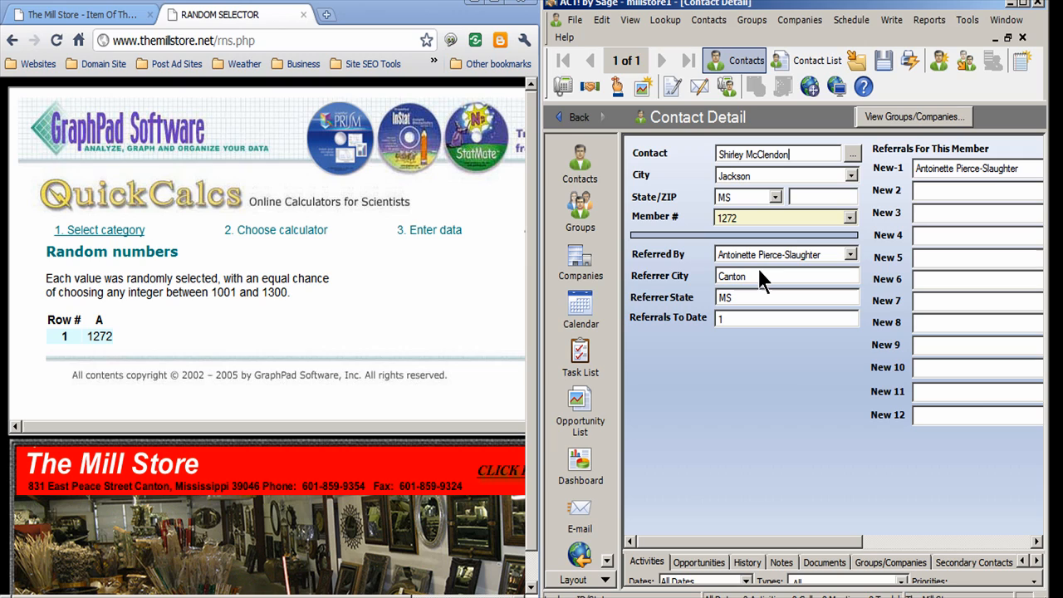
pyautogui.moveTo(548, 322)
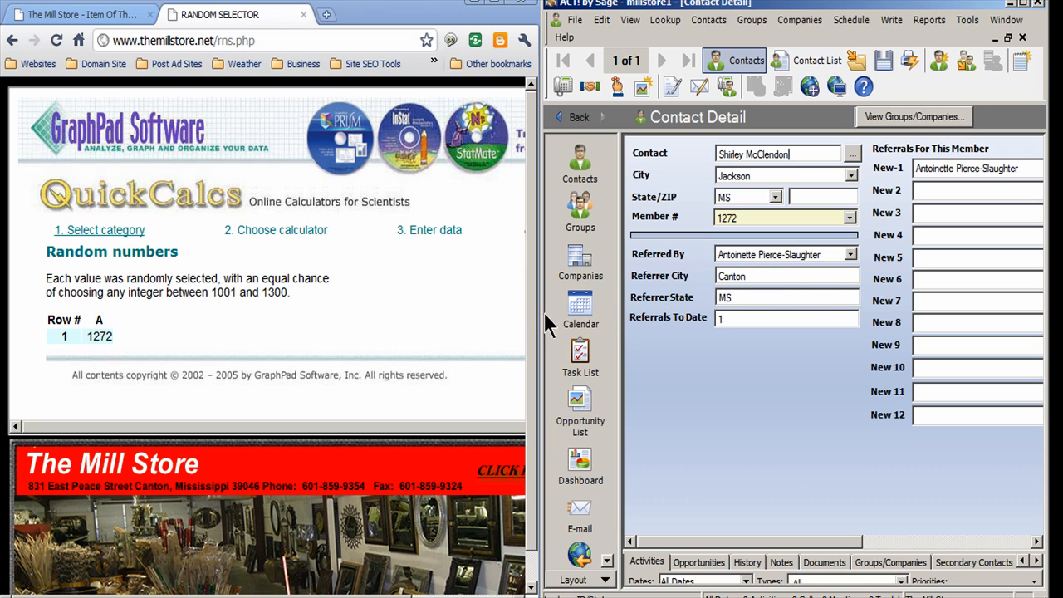
pyautogui.moveTo(422, 257)
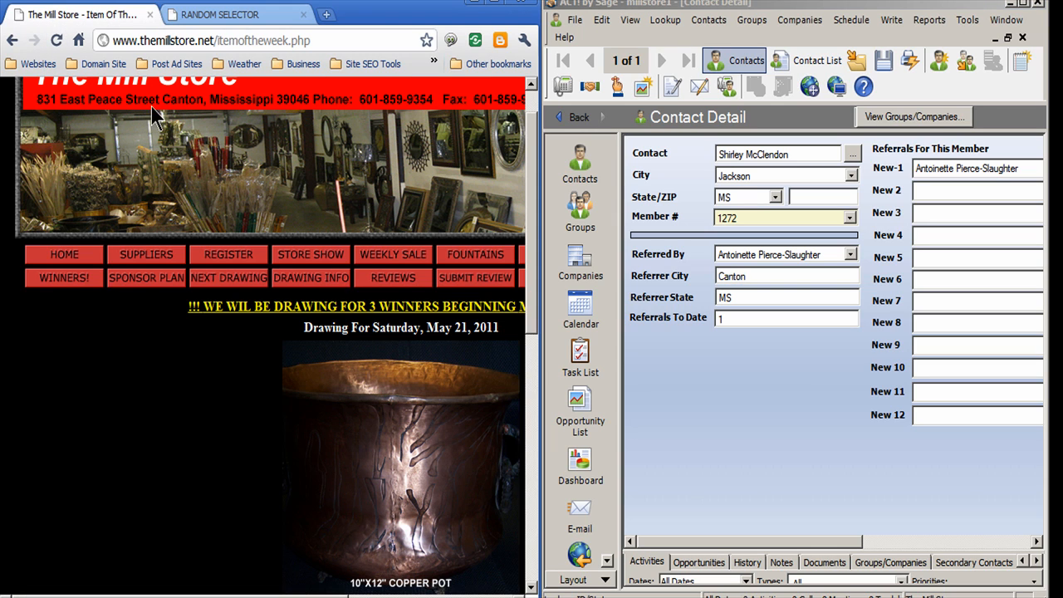
pyautogui.moveTo(535, 203)
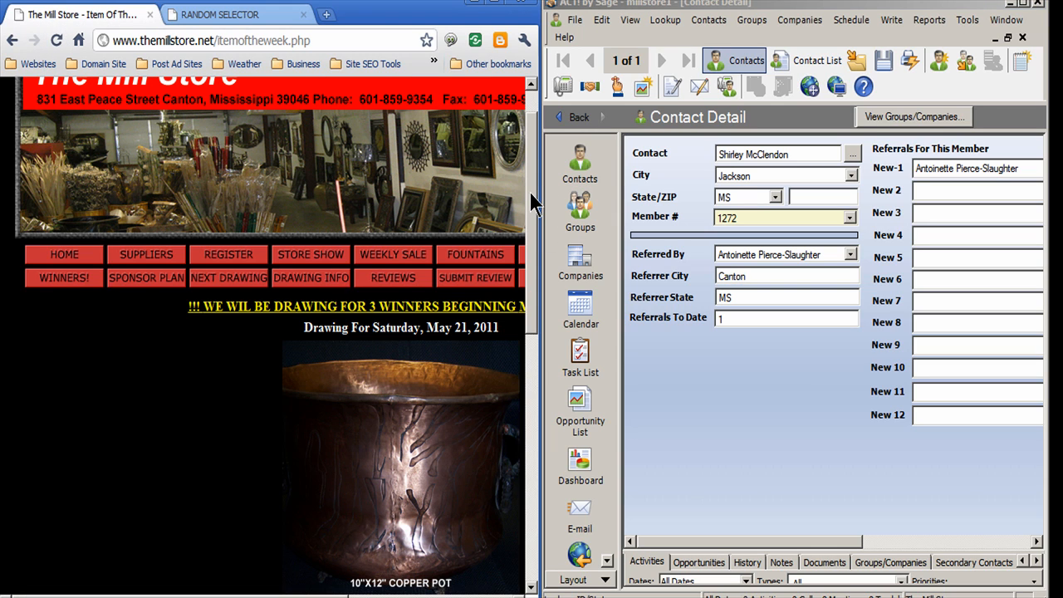
# Scroll the Mill Store page down to the copper pot prize and sponsor banners
pyautogui.scroll(-3)
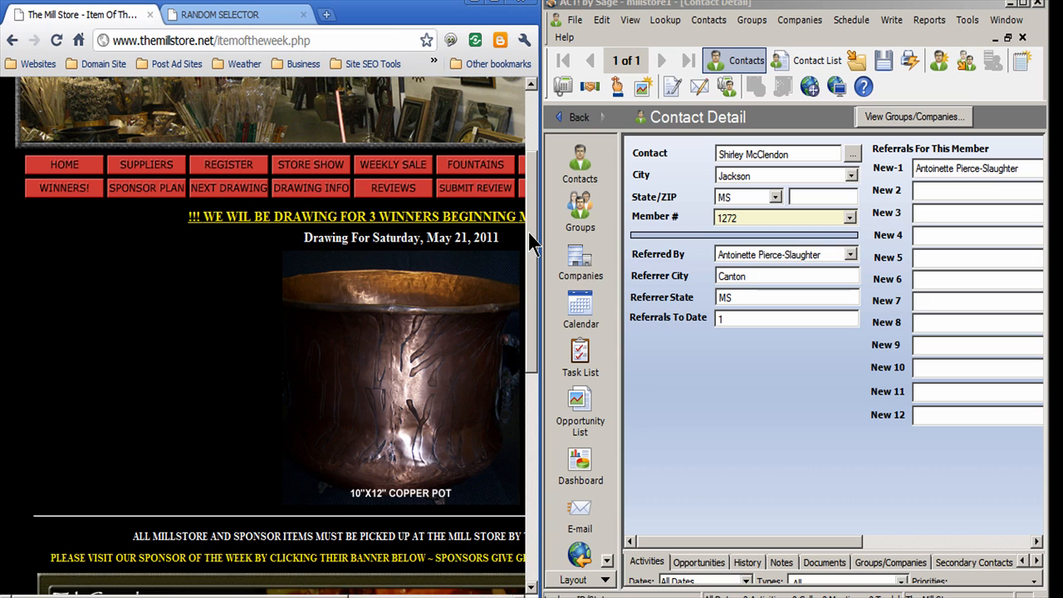
pyautogui.scroll(-3)
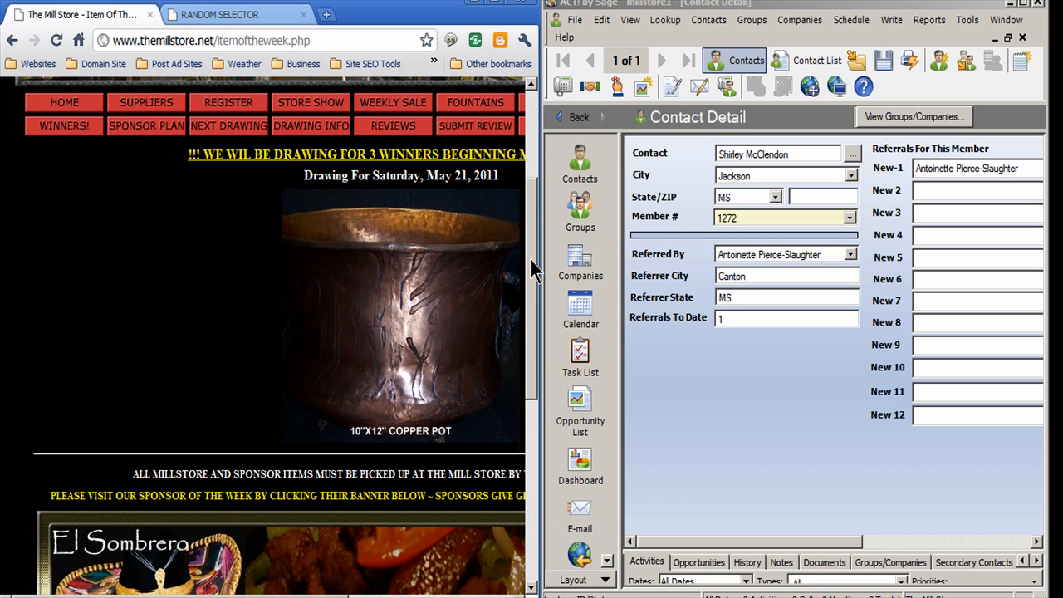
pyautogui.scroll(-3)
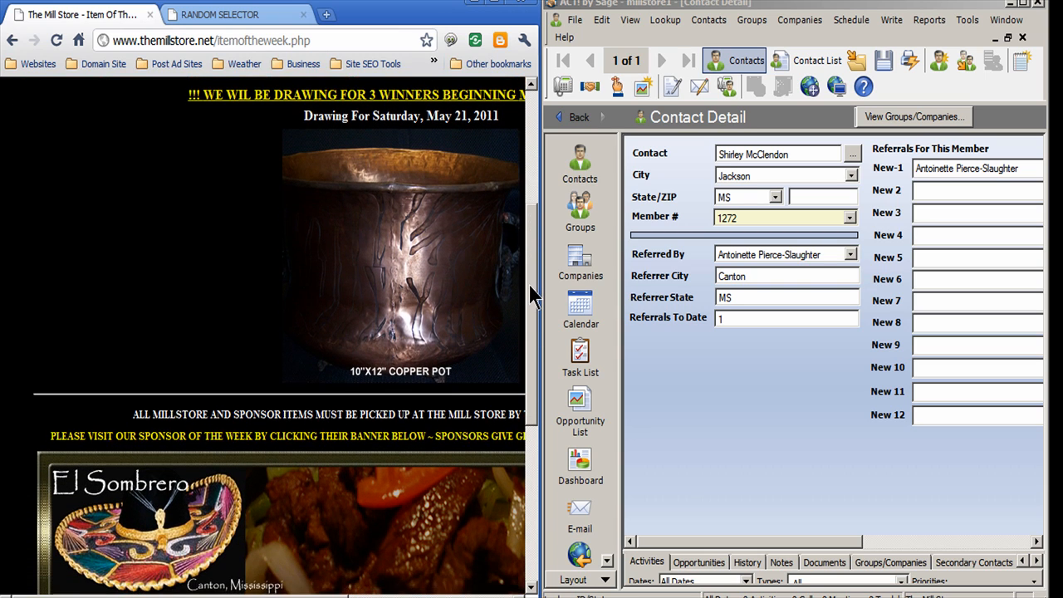
pyautogui.scroll(-3)
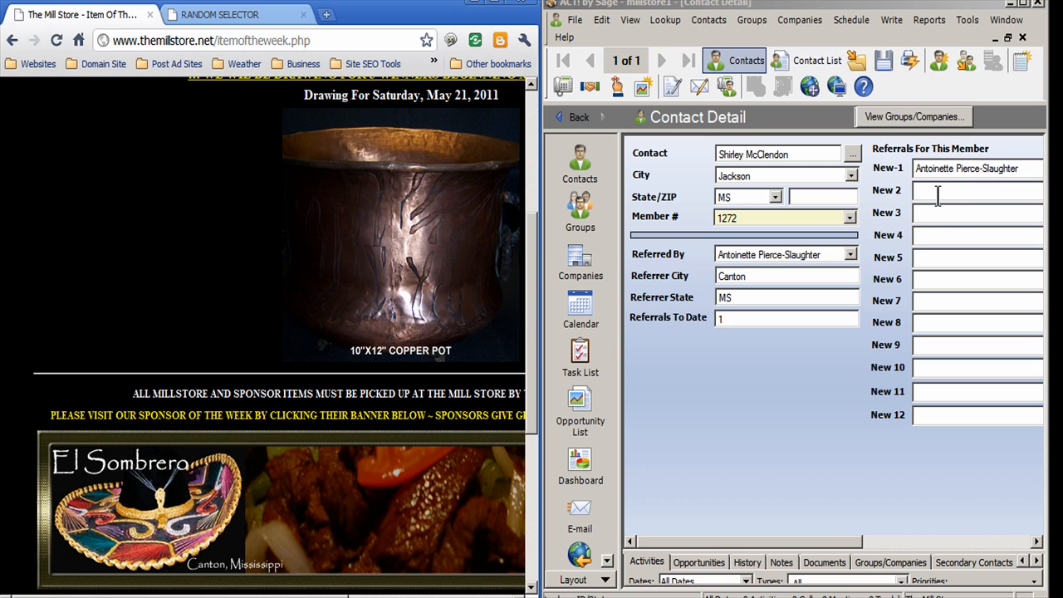
pyautogui.scroll(-3)
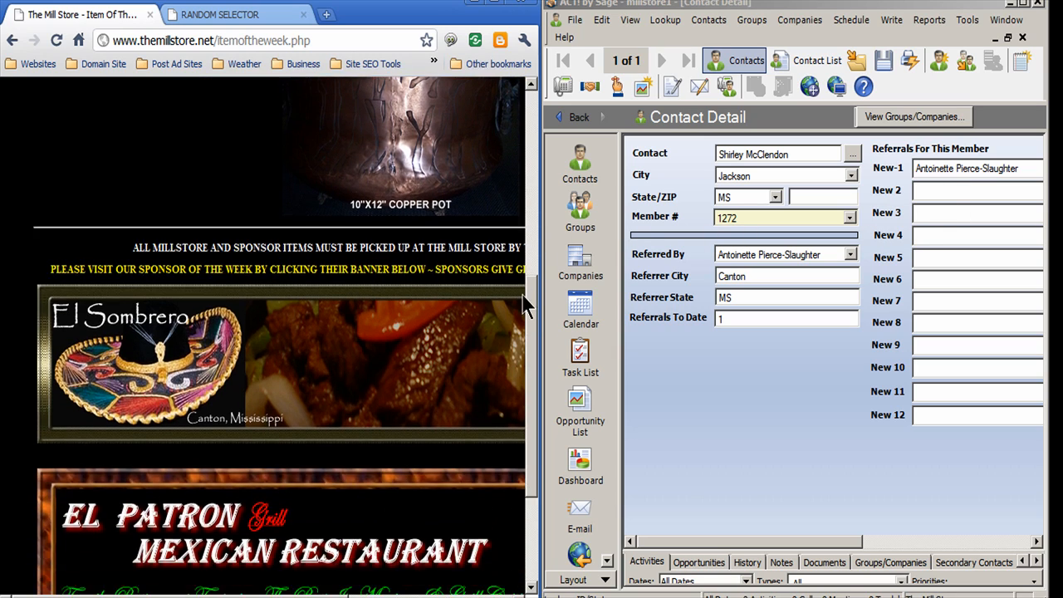
pyautogui.scroll(3)
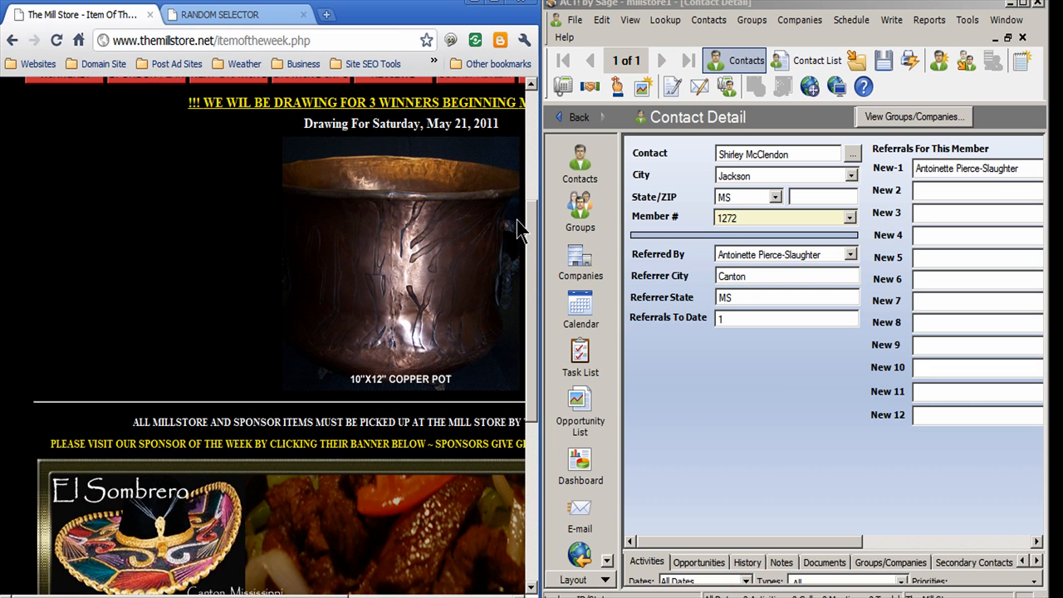
pyautogui.scroll(-3)
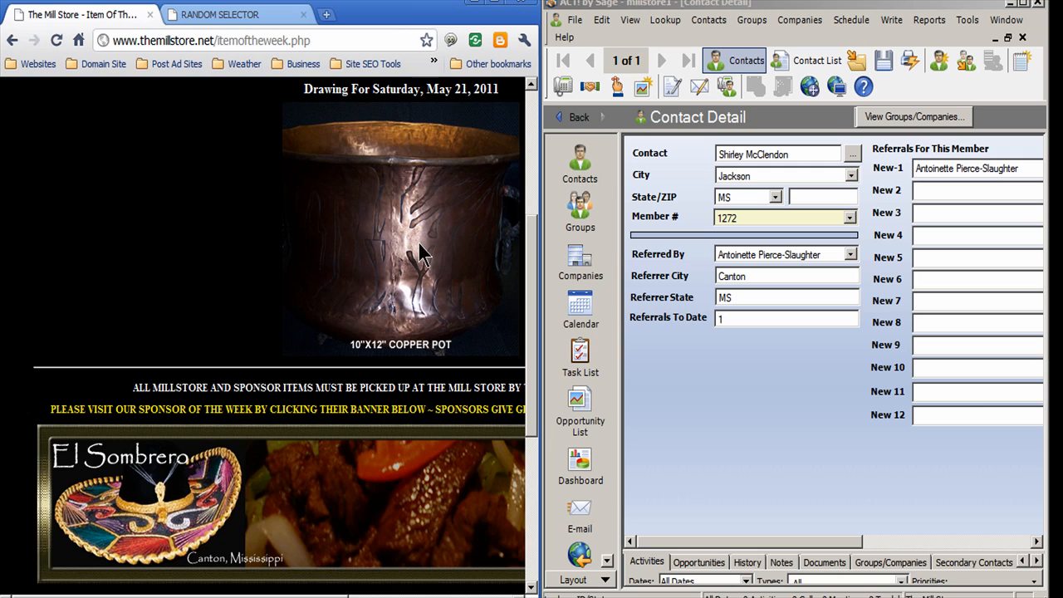
pyautogui.moveTo(407, 362)
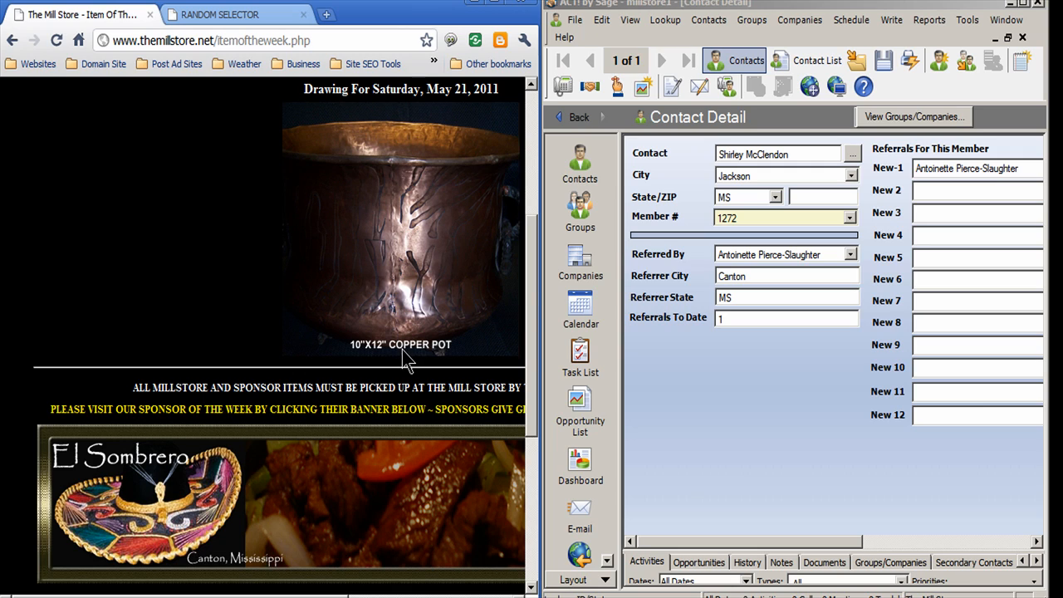
pyautogui.moveTo(375, 488)
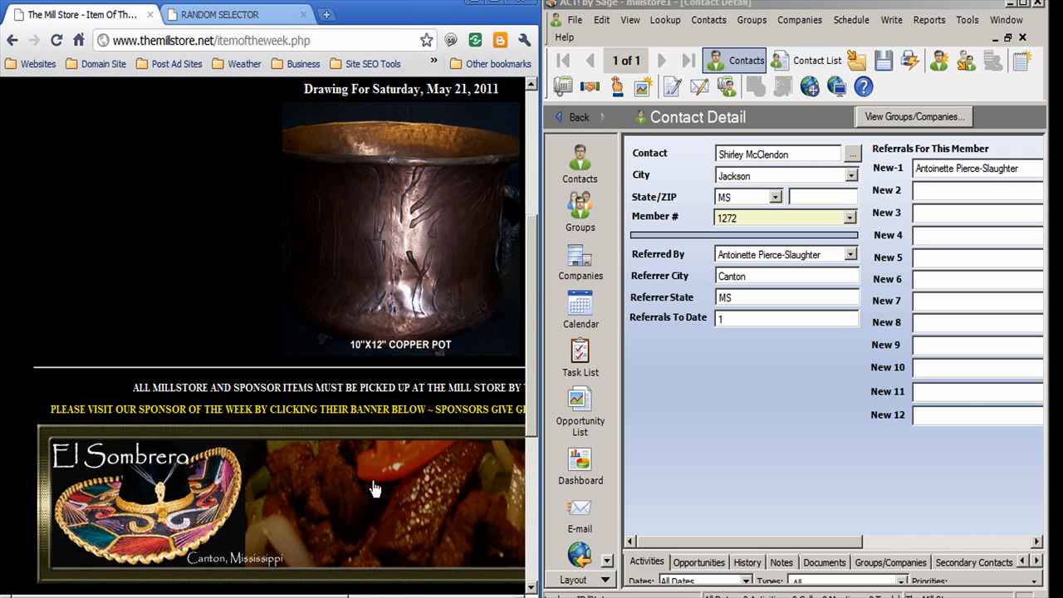
pyautogui.moveTo(342, 166)
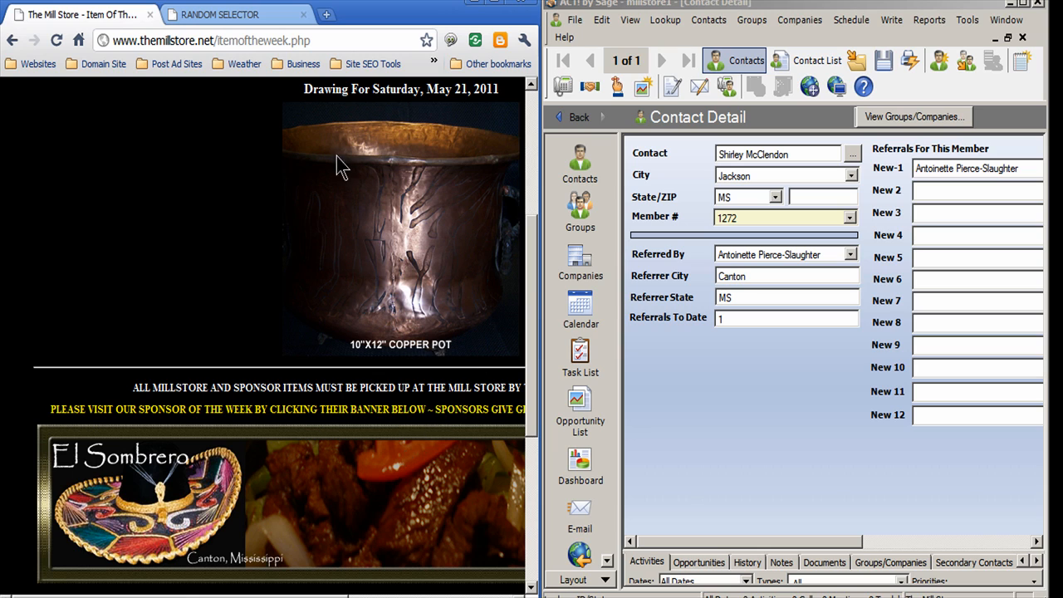
# Return to the random number form and draw again, producing member number 1262
pyautogui.click(219, 13)
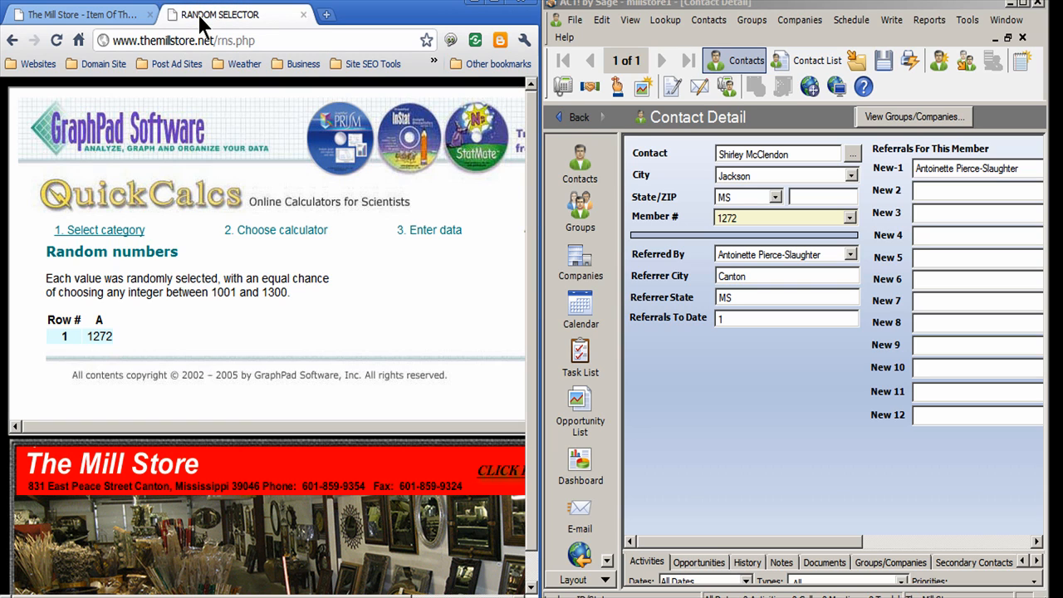
pyautogui.moveTo(166, 87)
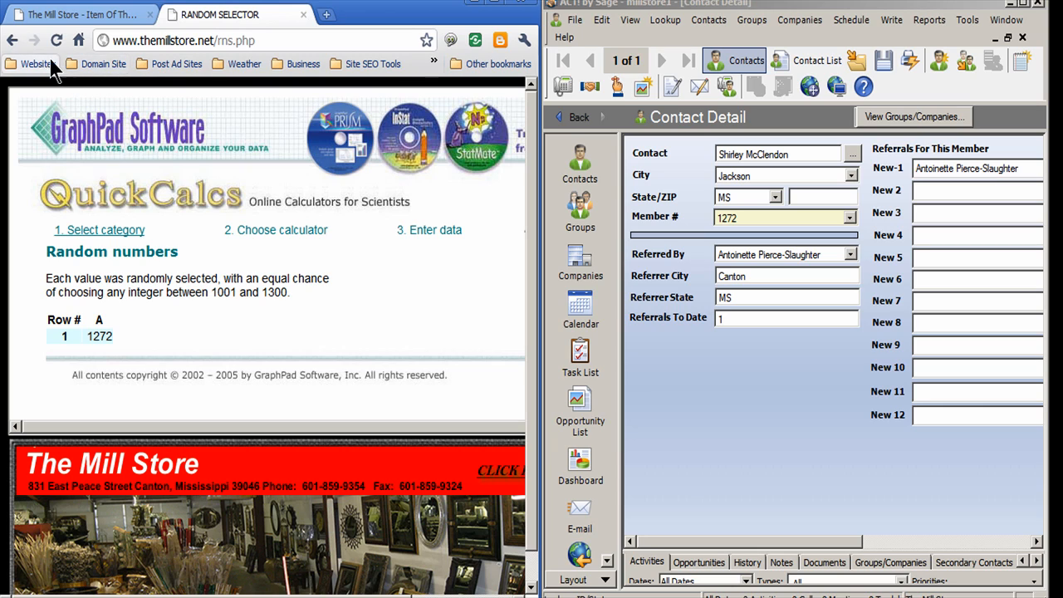
pyautogui.moveTo(14, 40)
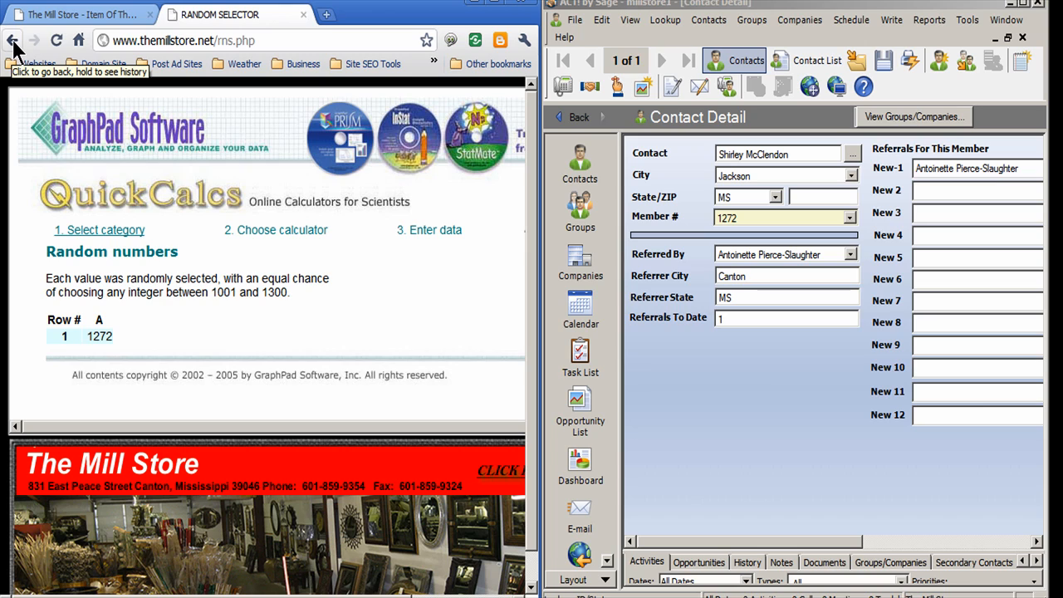
pyautogui.click(13, 40)
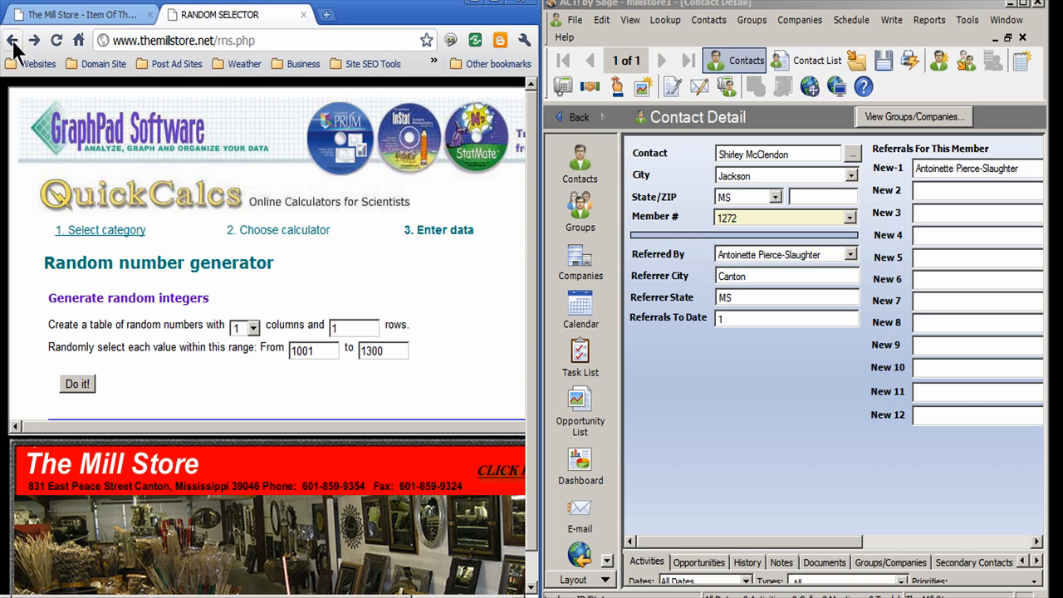
pyautogui.moveTo(129, 249)
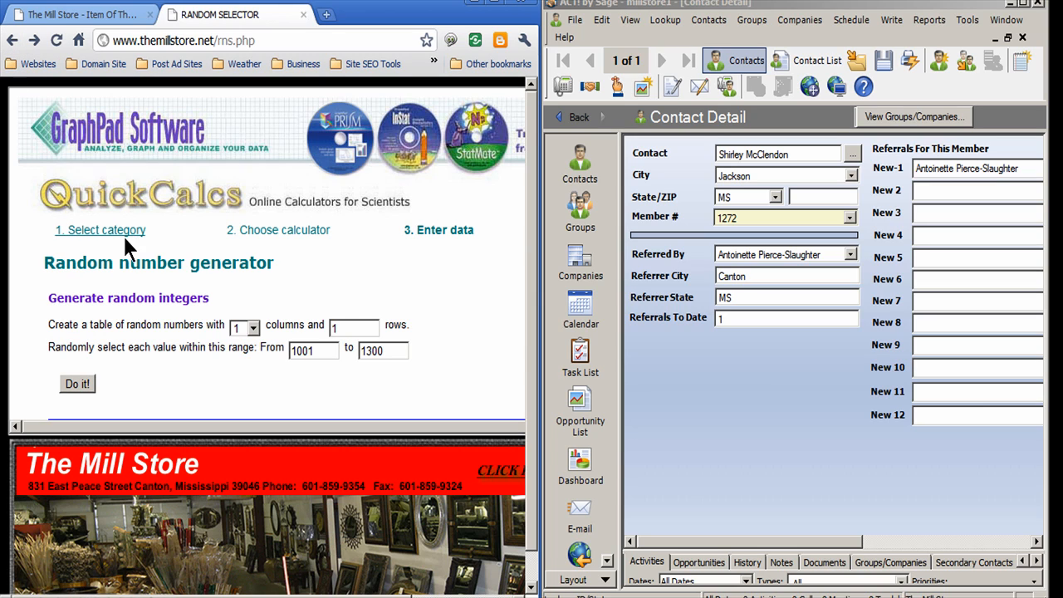
pyautogui.moveTo(129, 340)
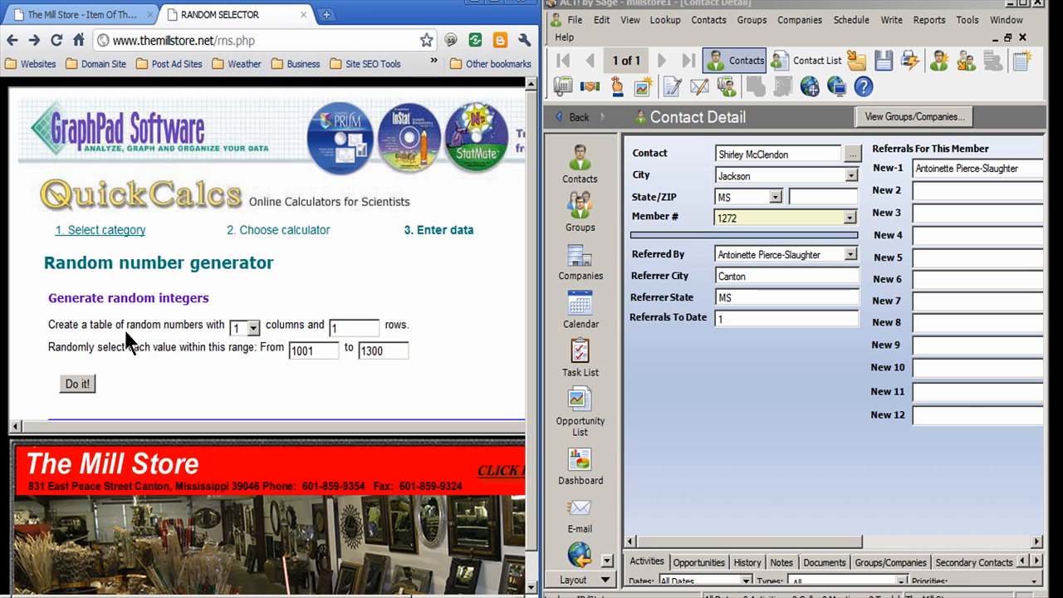
pyautogui.click(76, 383)
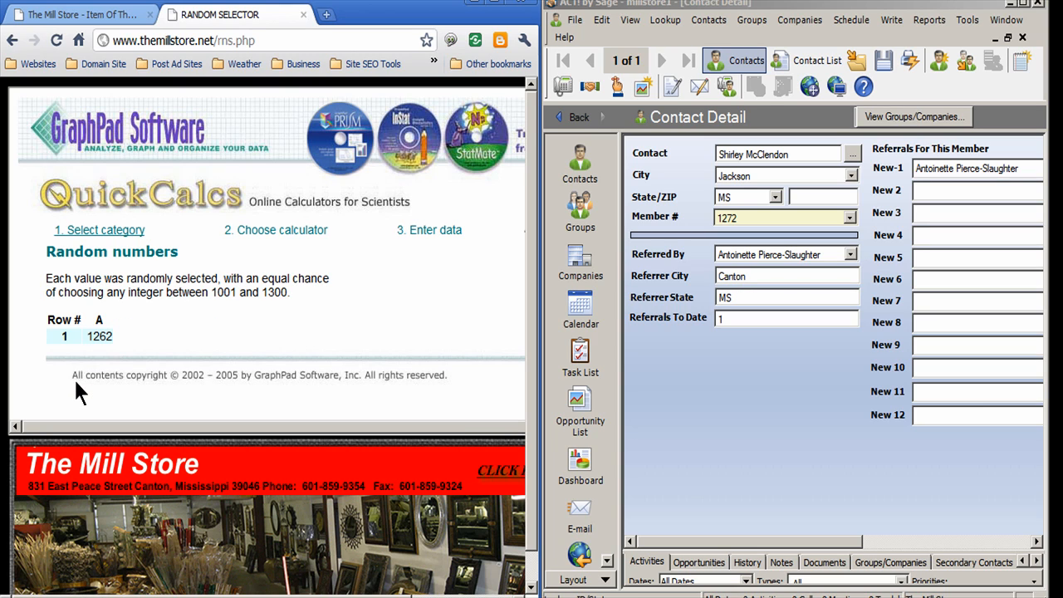
pyautogui.moveTo(96, 357)
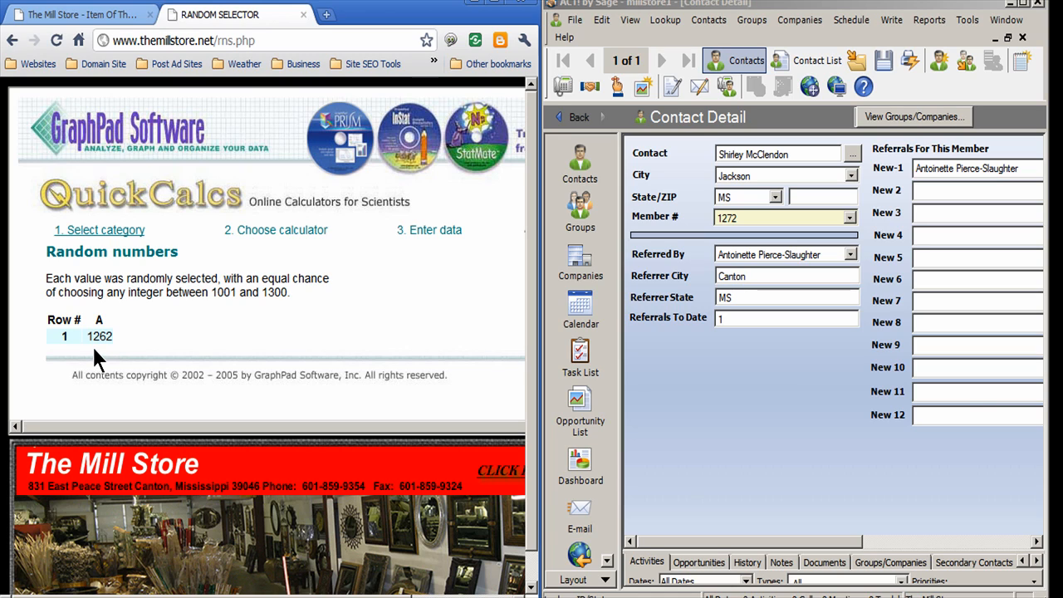
pyautogui.moveTo(765, 391)
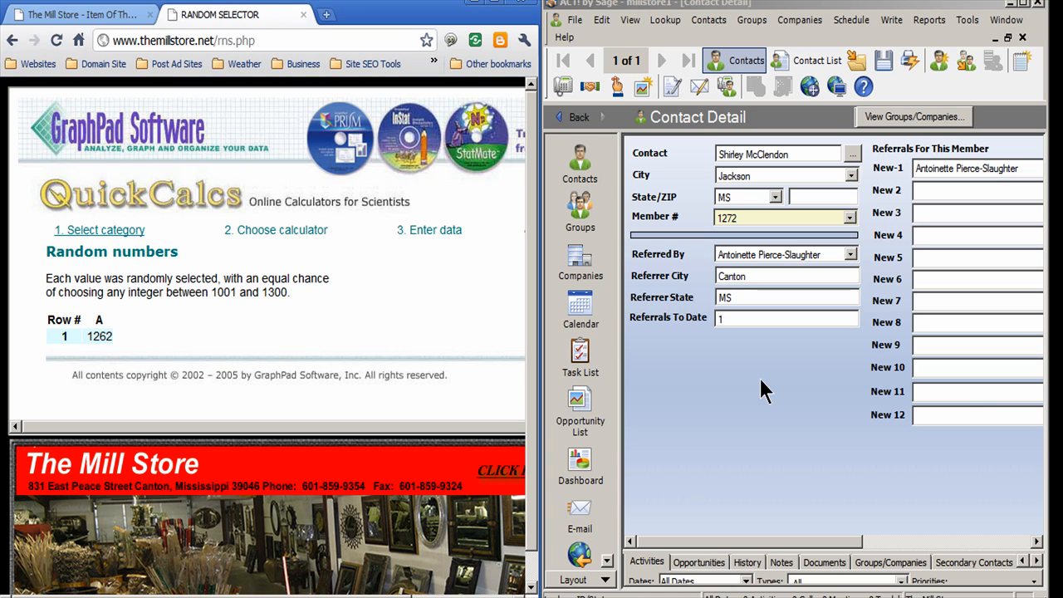
pyautogui.moveTo(827, 373)
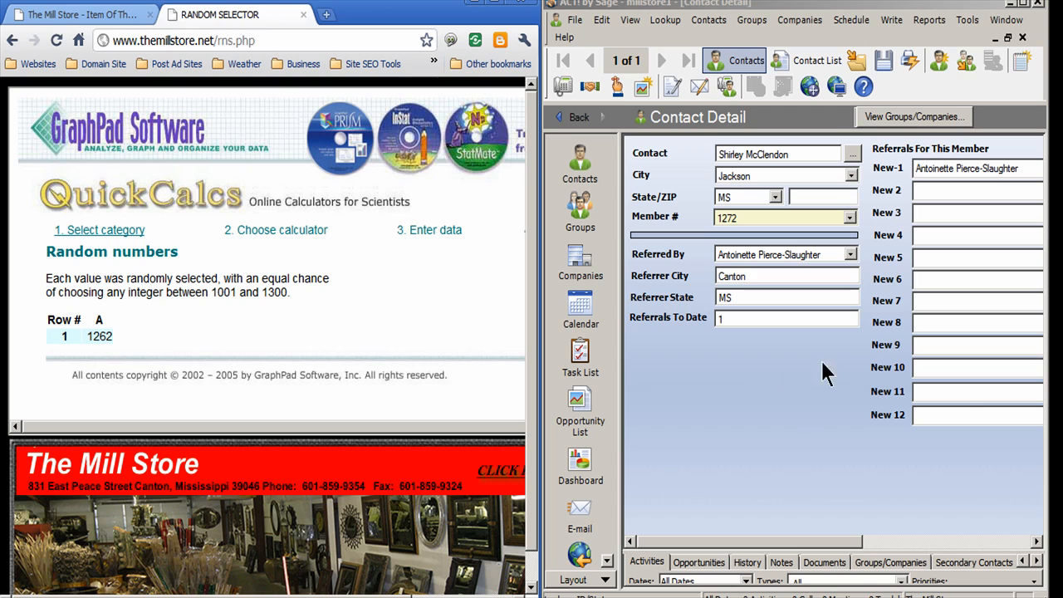
pyautogui.moveTo(851, 347)
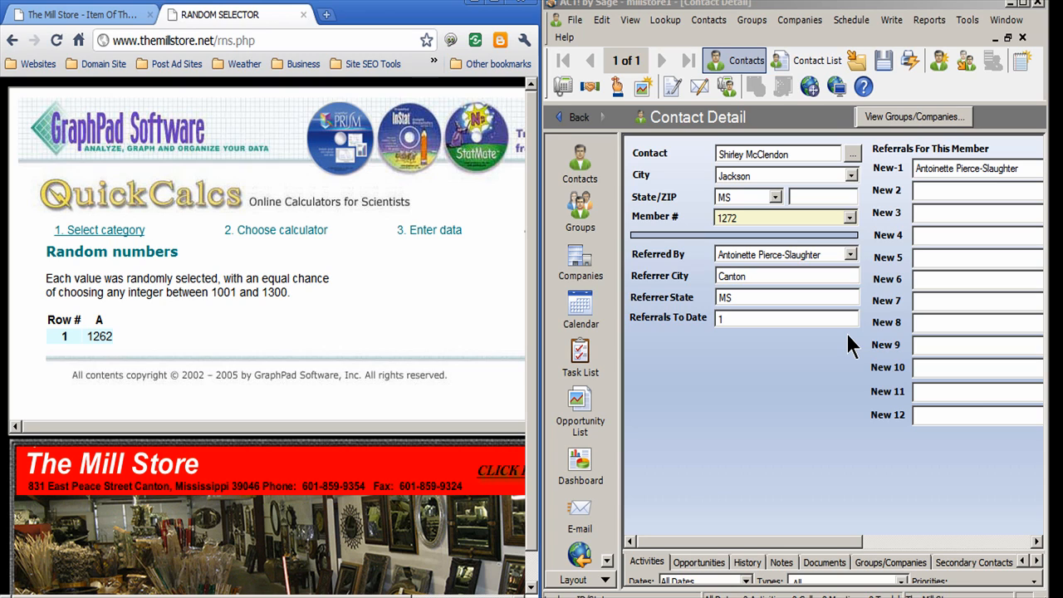
pyautogui.moveTo(706, 372)
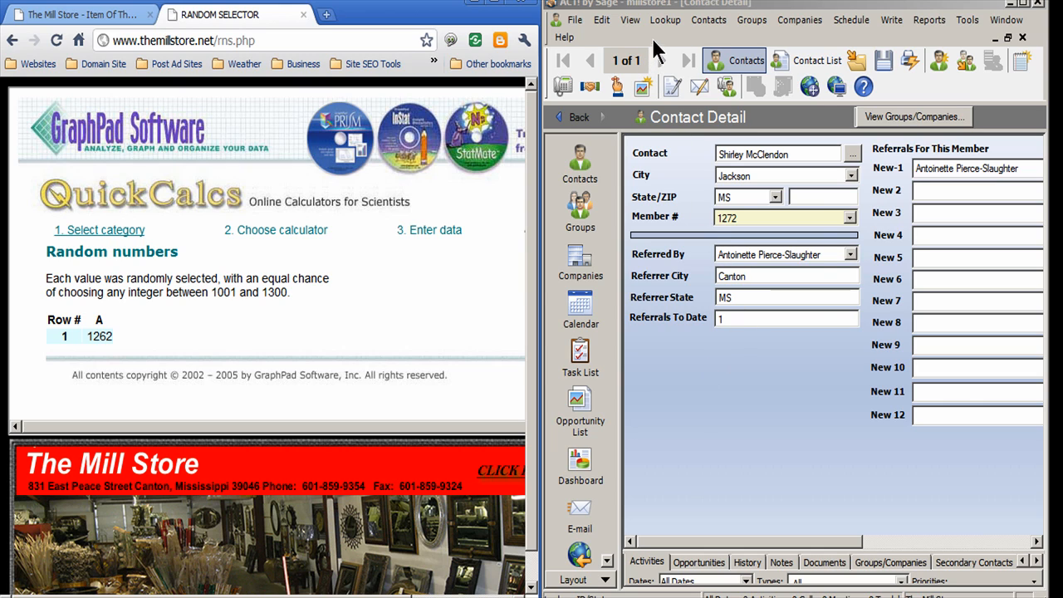
# Look up ID/Status containing 1262, bringing up the Raleigh contact record
pyautogui.click(665, 20)
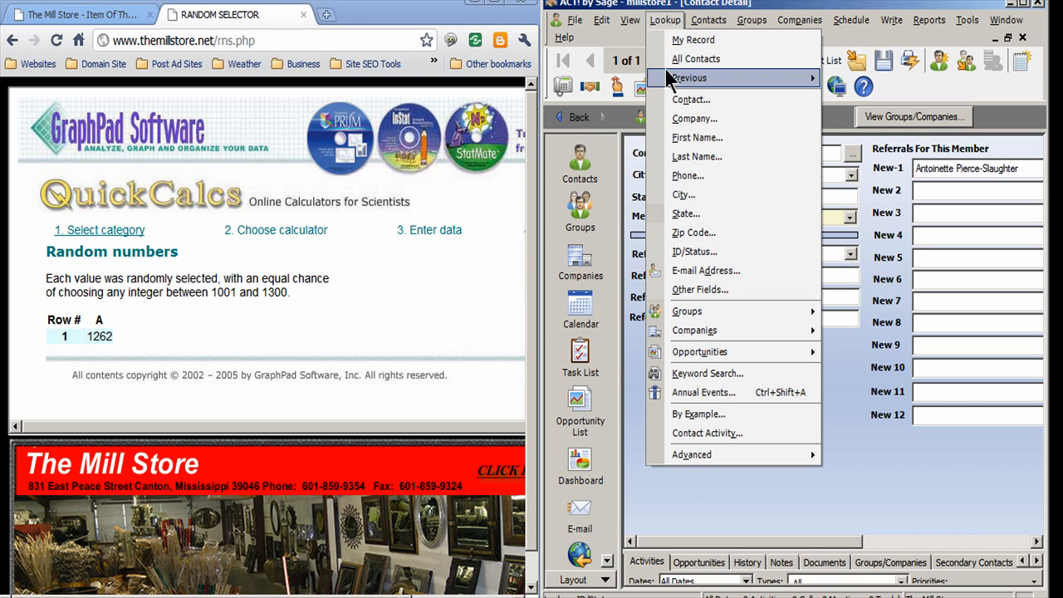
pyautogui.moveTo(694, 253)
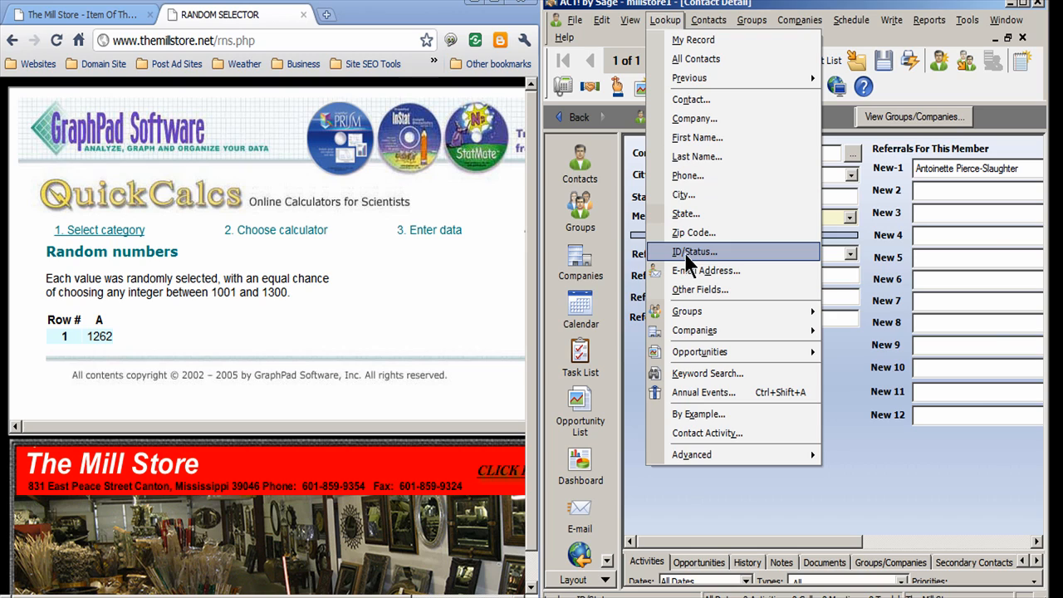
pyautogui.click(694, 253)
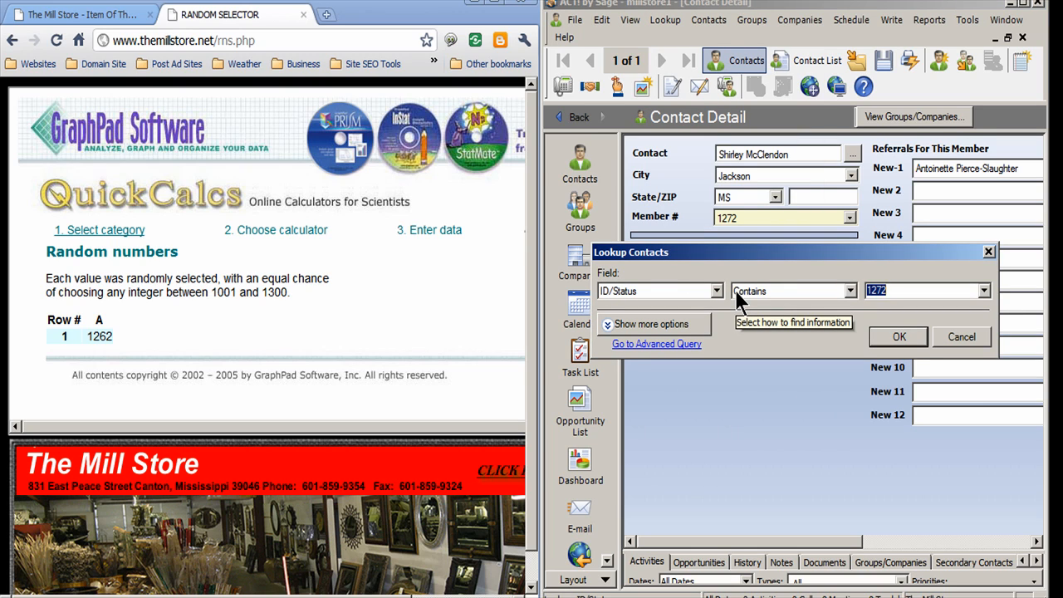
pyautogui.write('126')
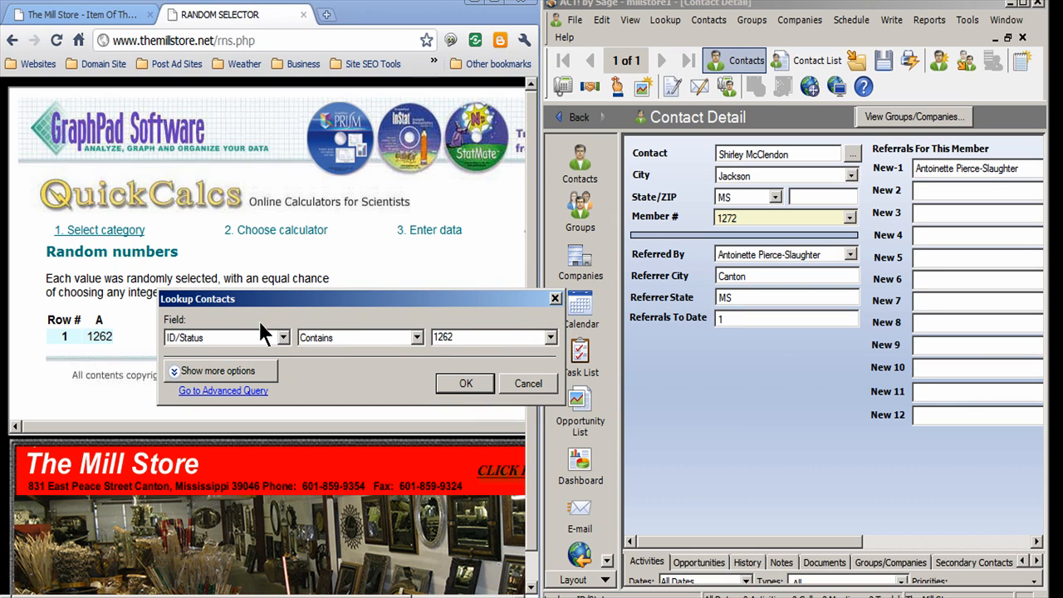
pyautogui.moveTo(379, 344)
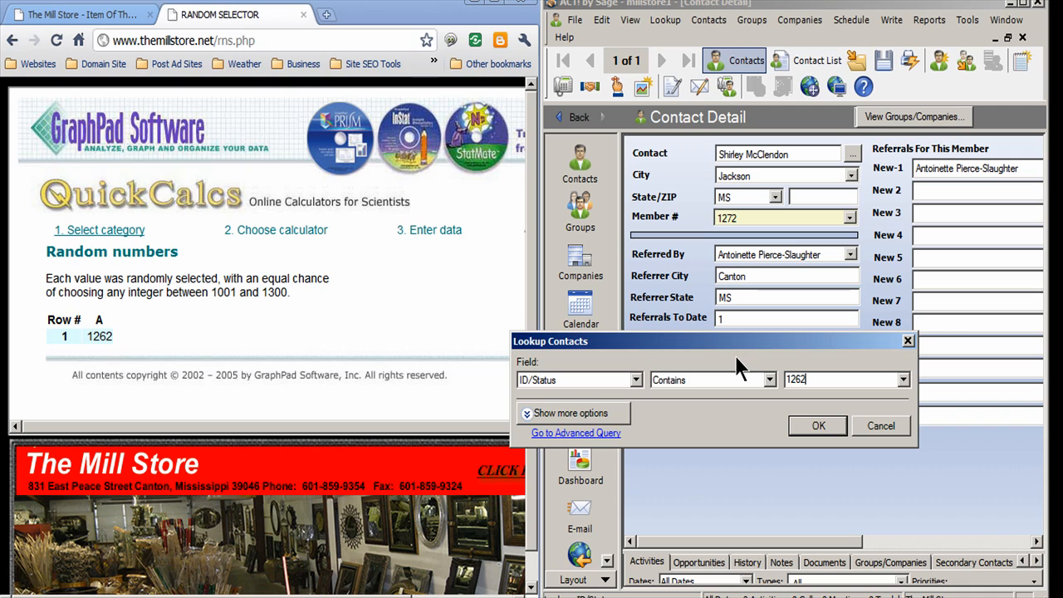
pyautogui.moveTo(811, 418)
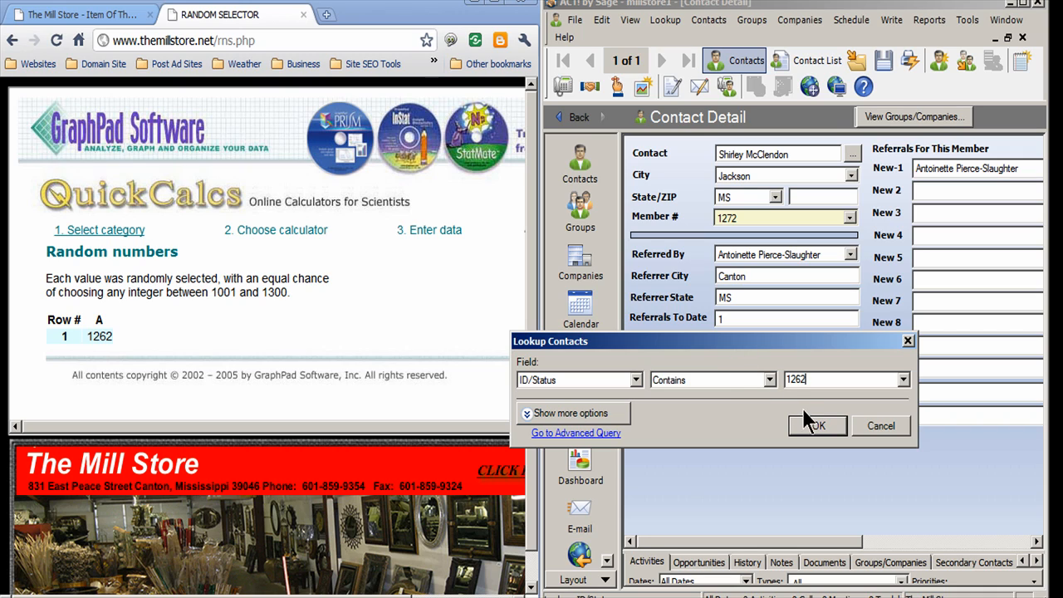
pyautogui.moveTo(757, 274)
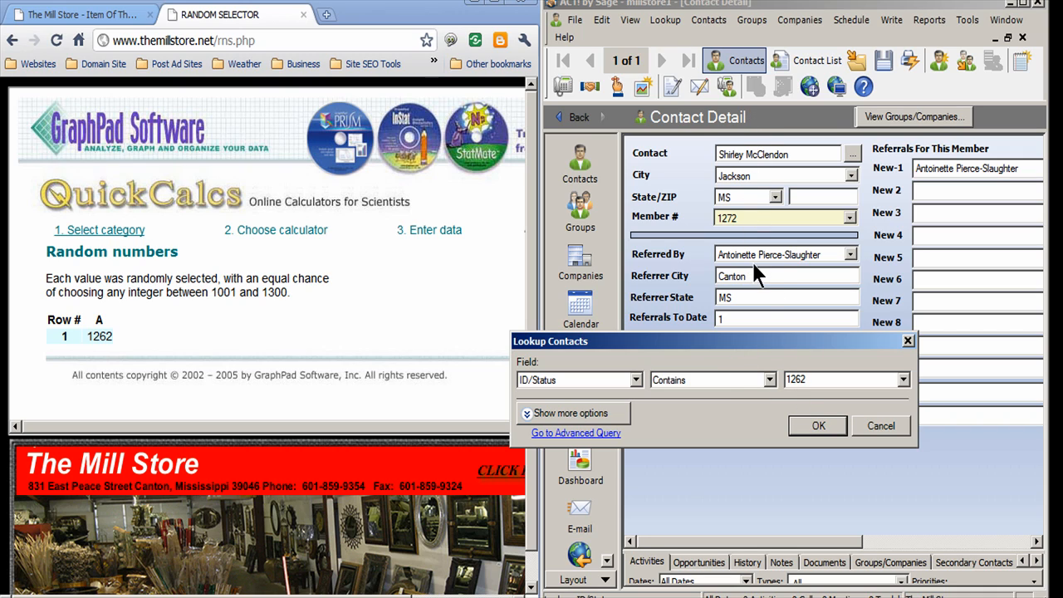
pyautogui.moveTo(817, 426)
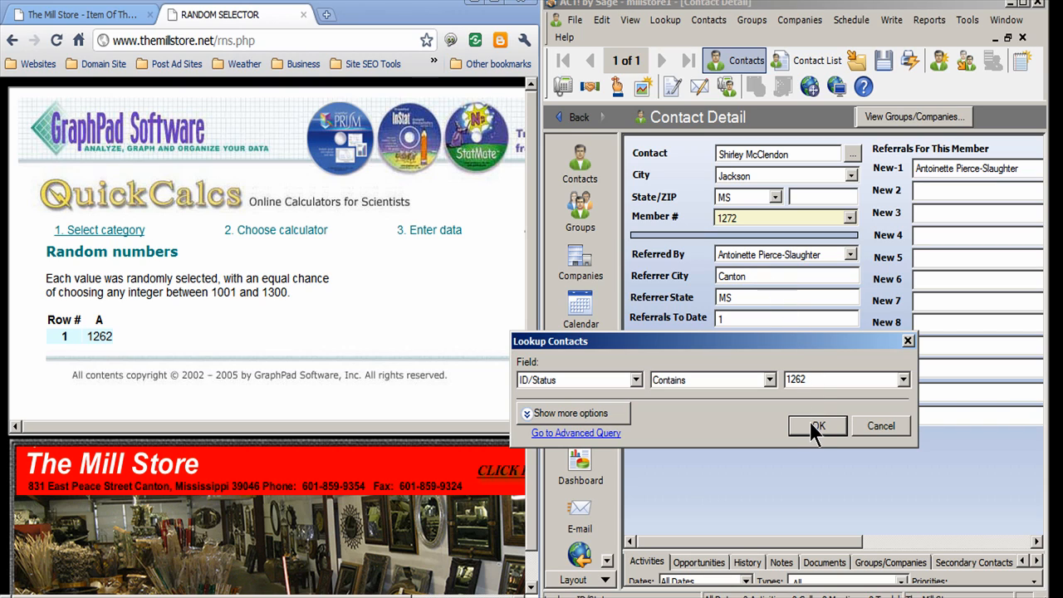
pyautogui.click(818, 425)
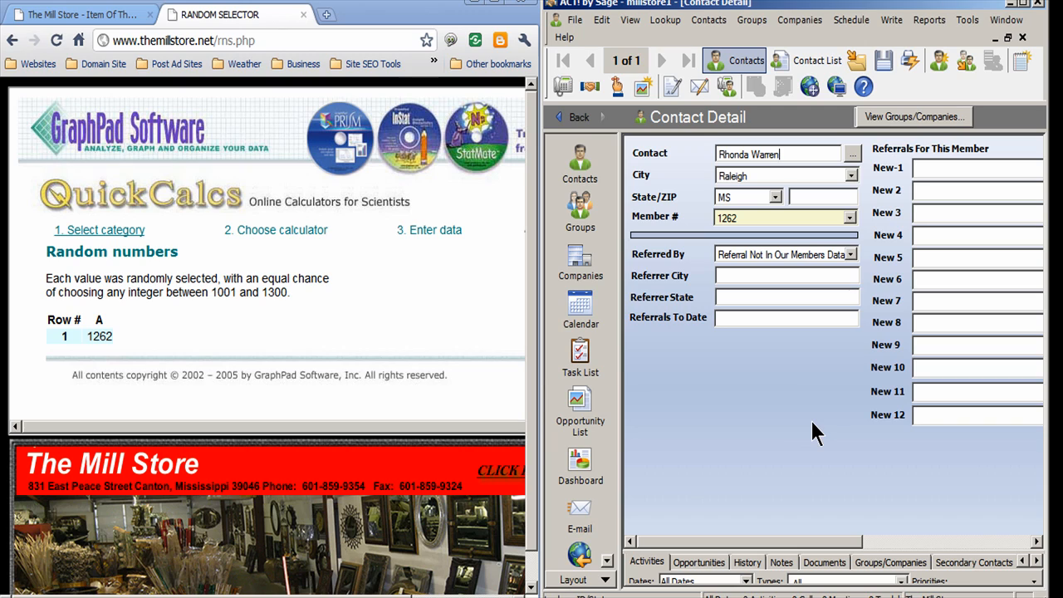
pyautogui.moveTo(729, 319)
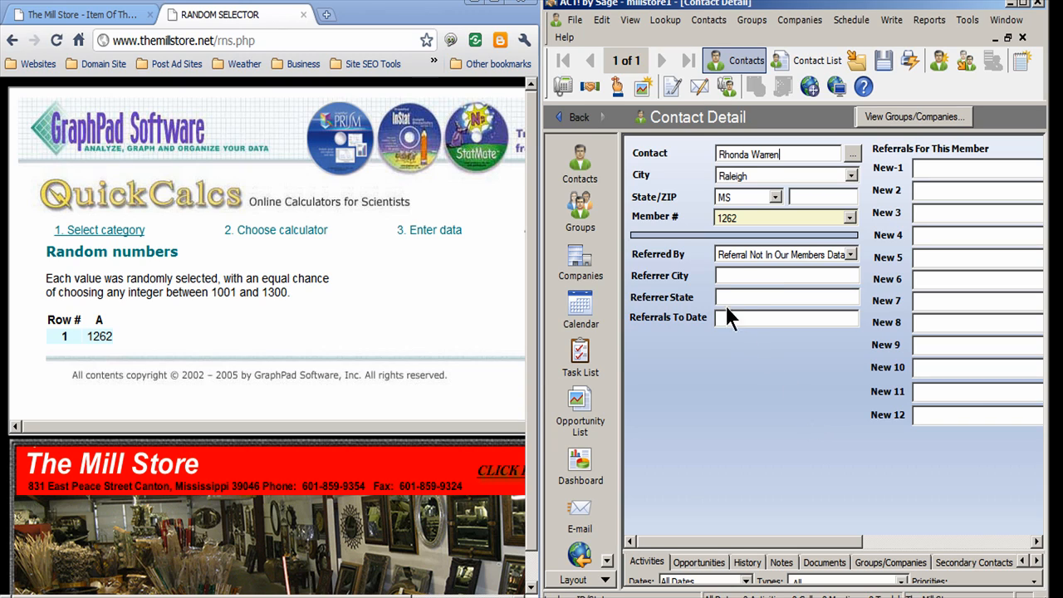
pyautogui.moveTo(764, 274)
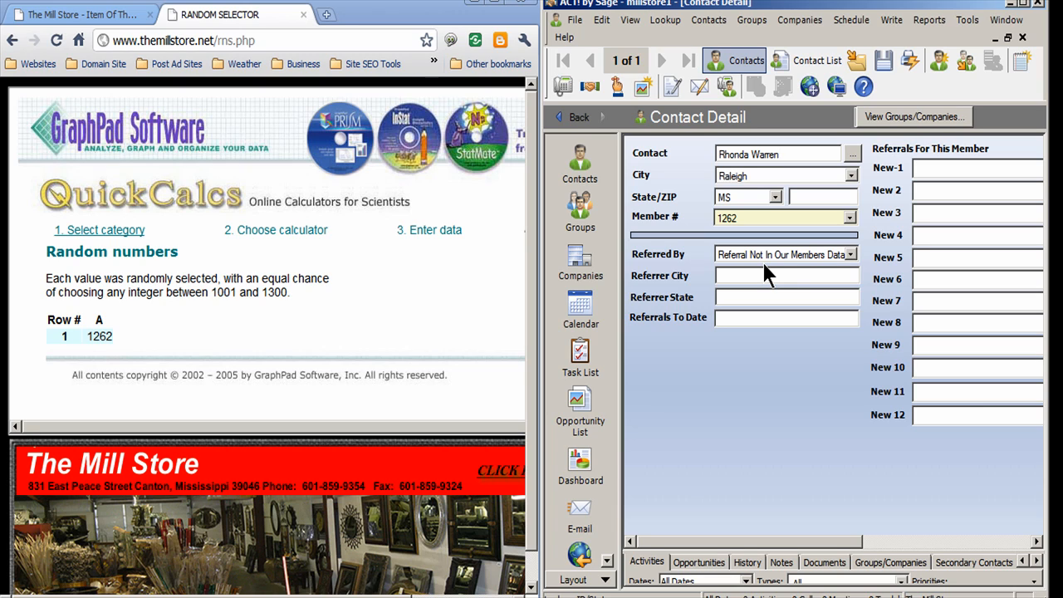
pyautogui.moveTo(324, 485)
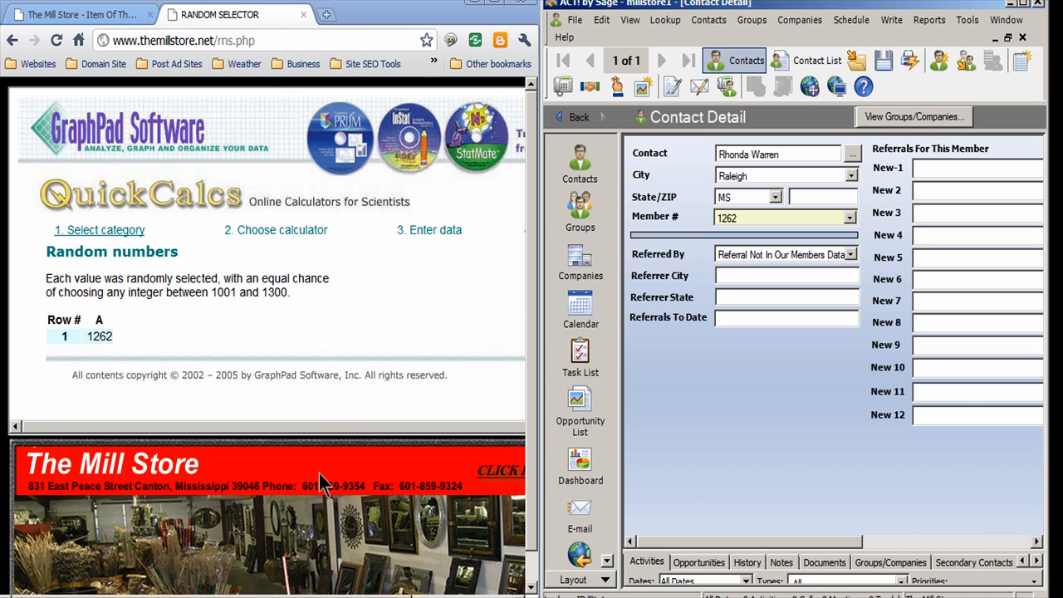
pyautogui.moveTo(429, 418)
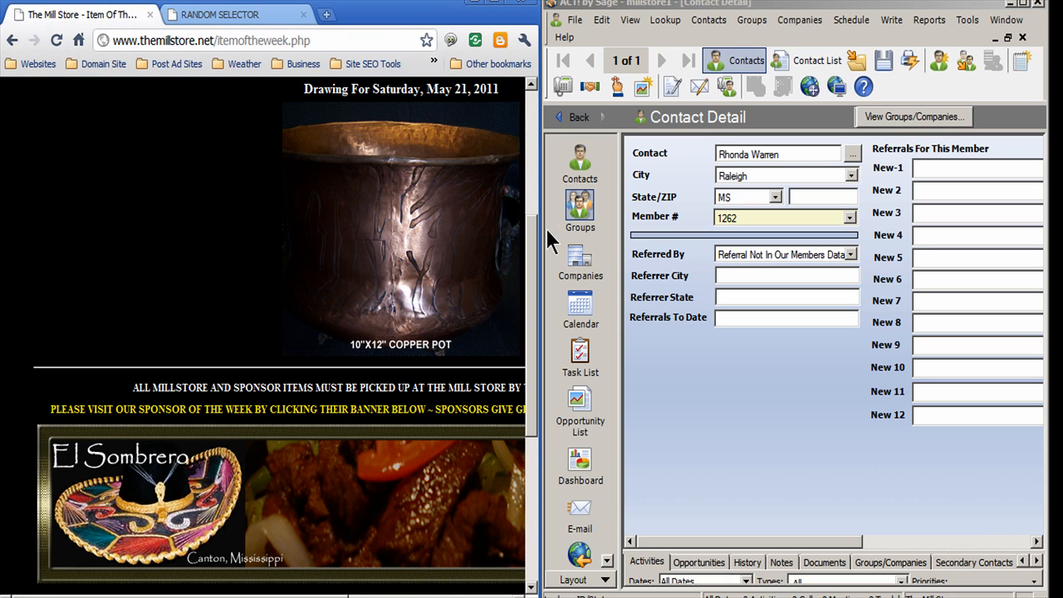
# Scroll the Mill Store page to the sponsor banners beside member 1262's record
pyautogui.scroll(-3)
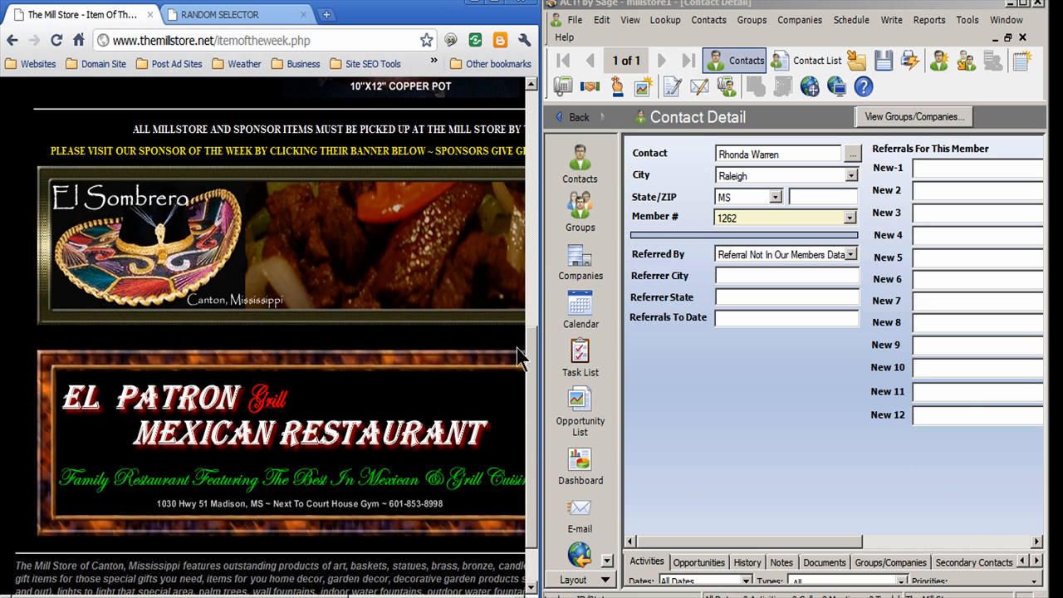
pyautogui.moveTo(357, 518)
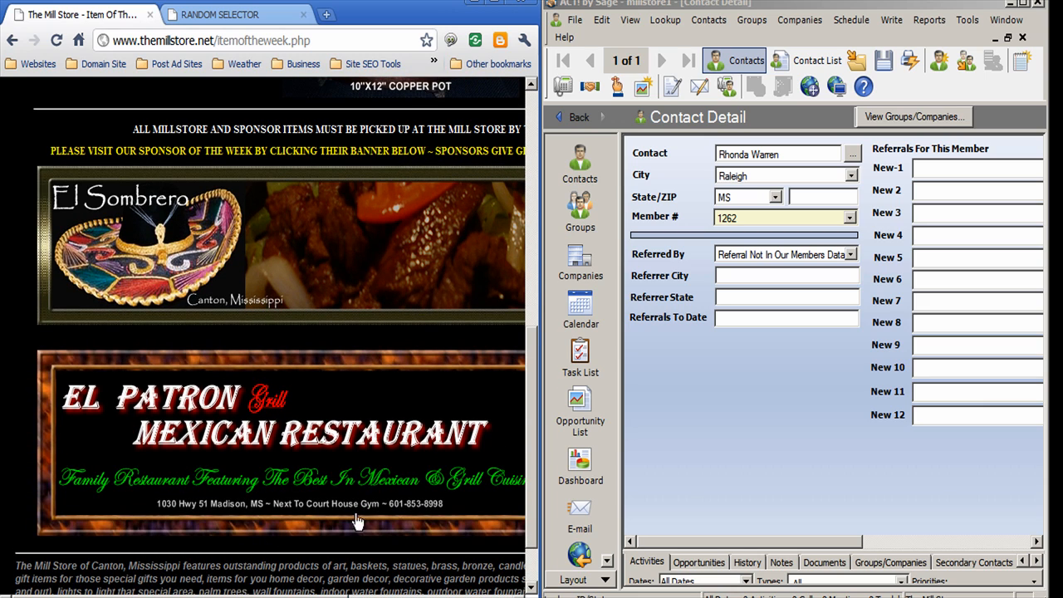
pyautogui.moveTo(933, 190)
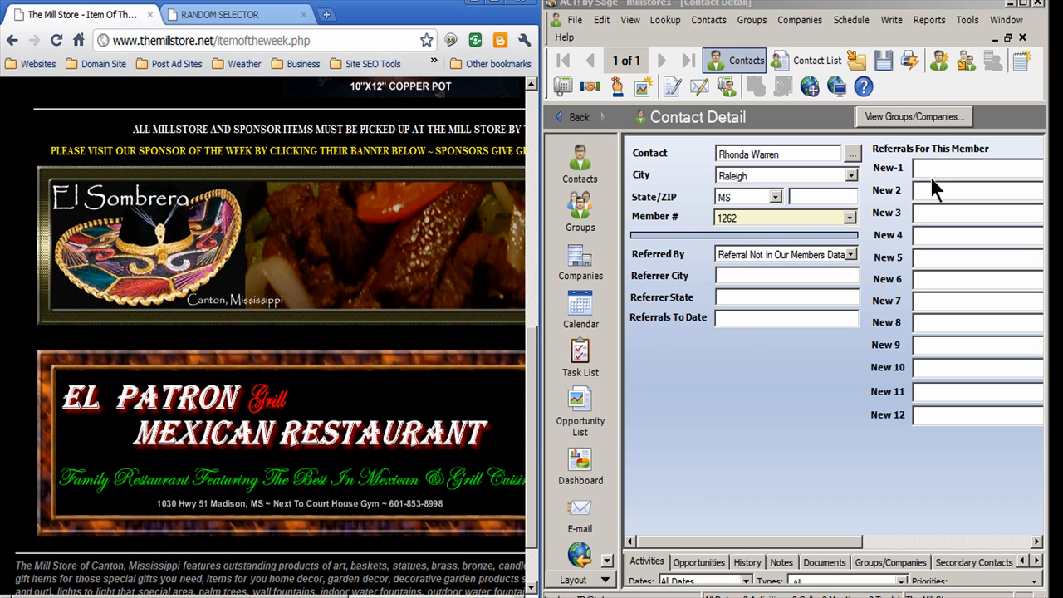
pyautogui.moveTo(1038, 199)
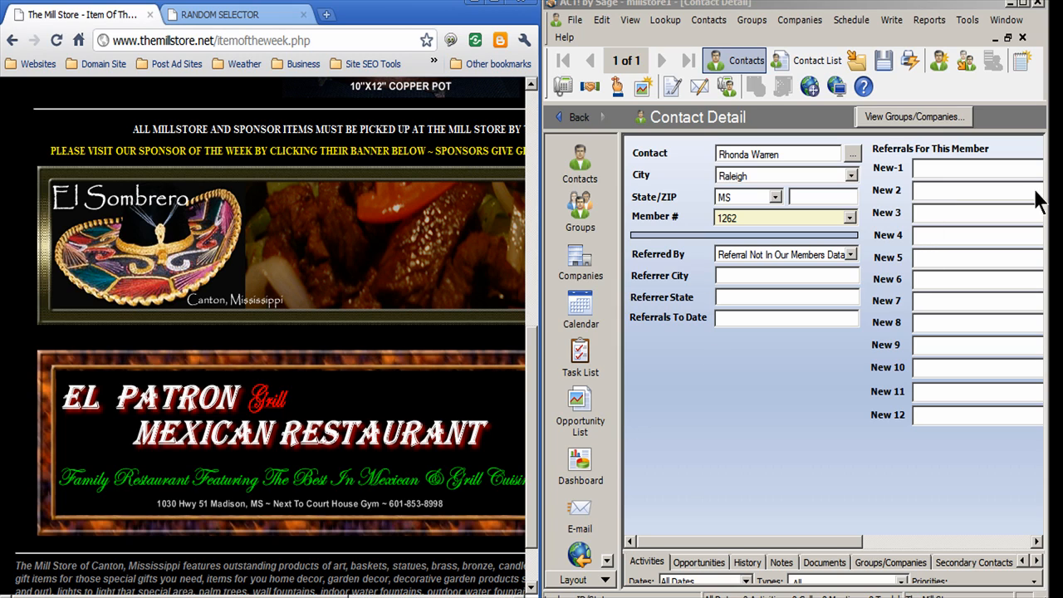
pyautogui.moveTo(931, 300)
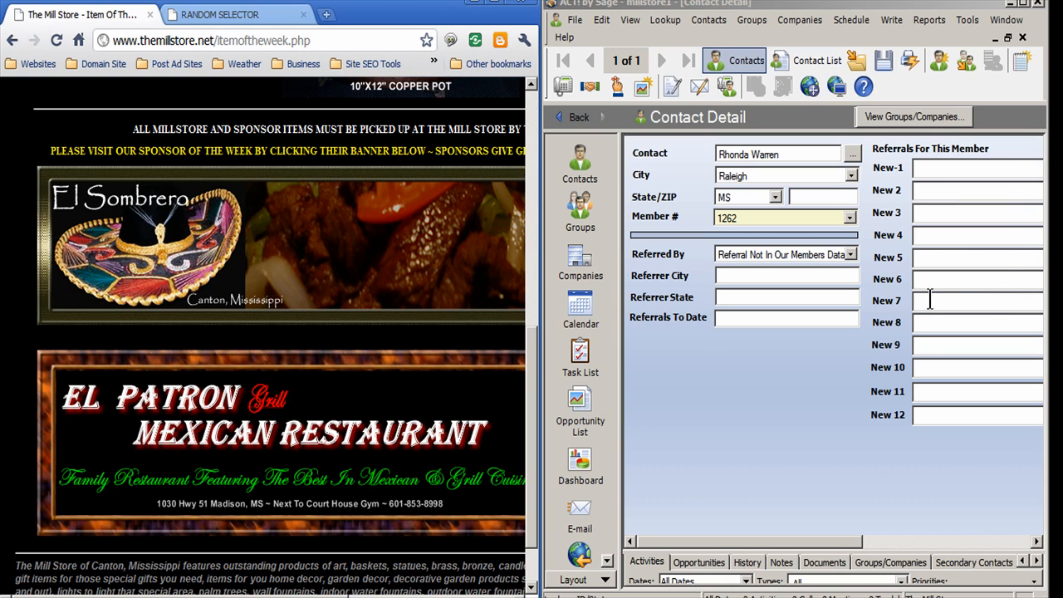